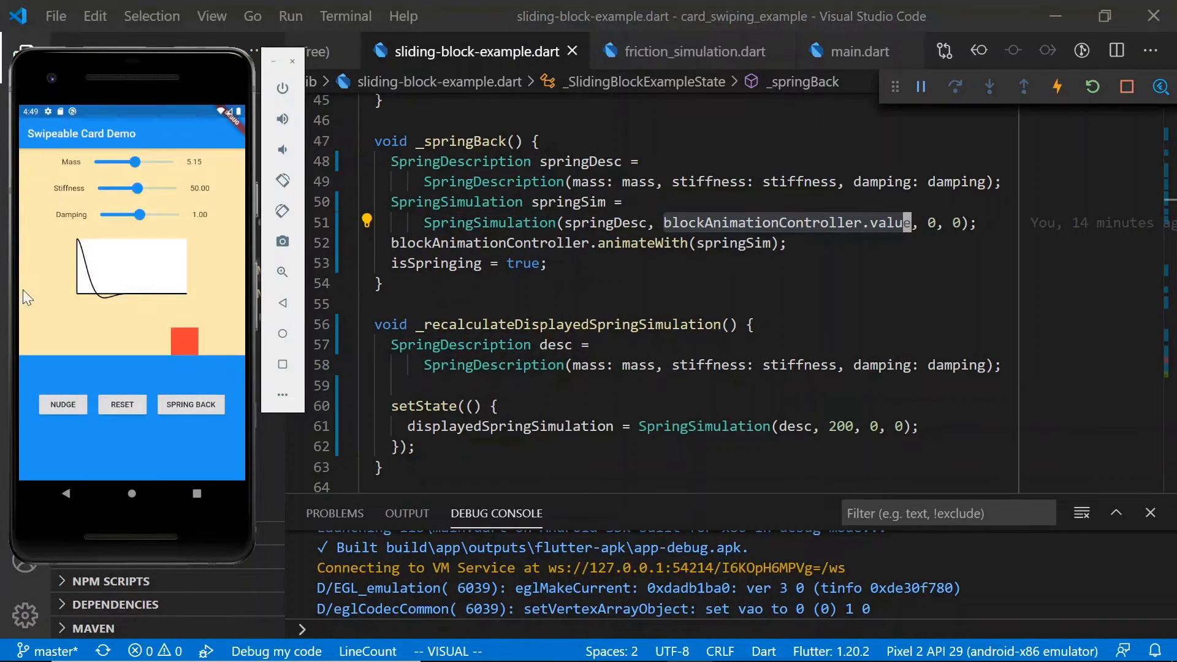
pyautogui.moveTo(238, 305)
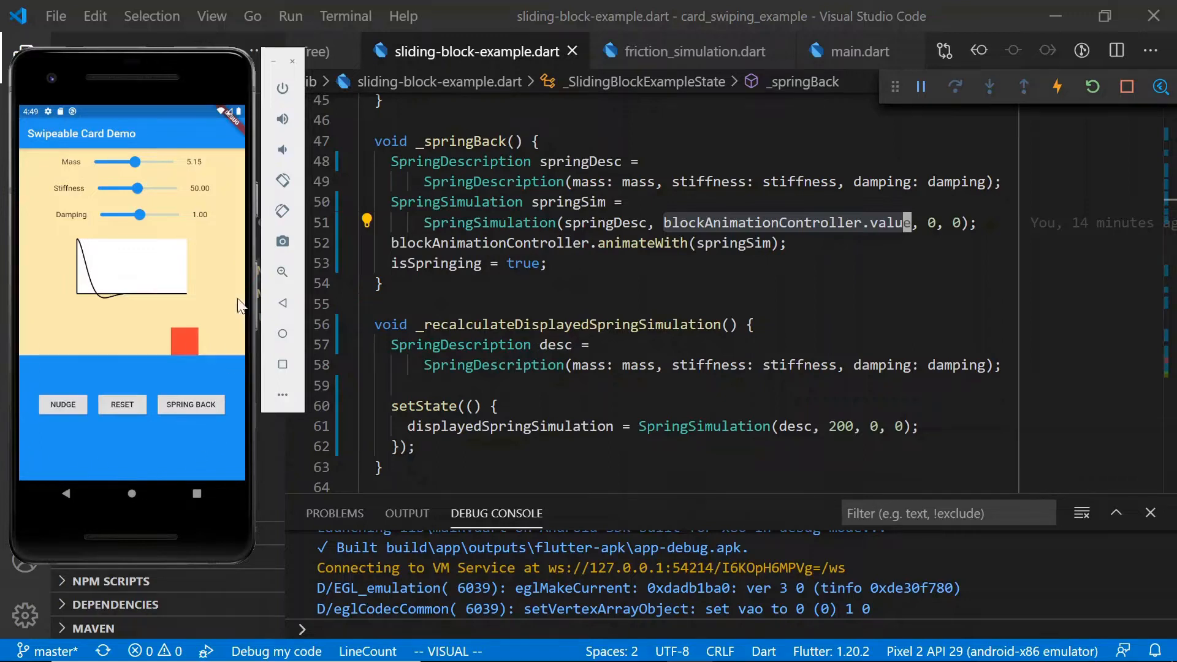
pyautogui.moveTo(66, 449)
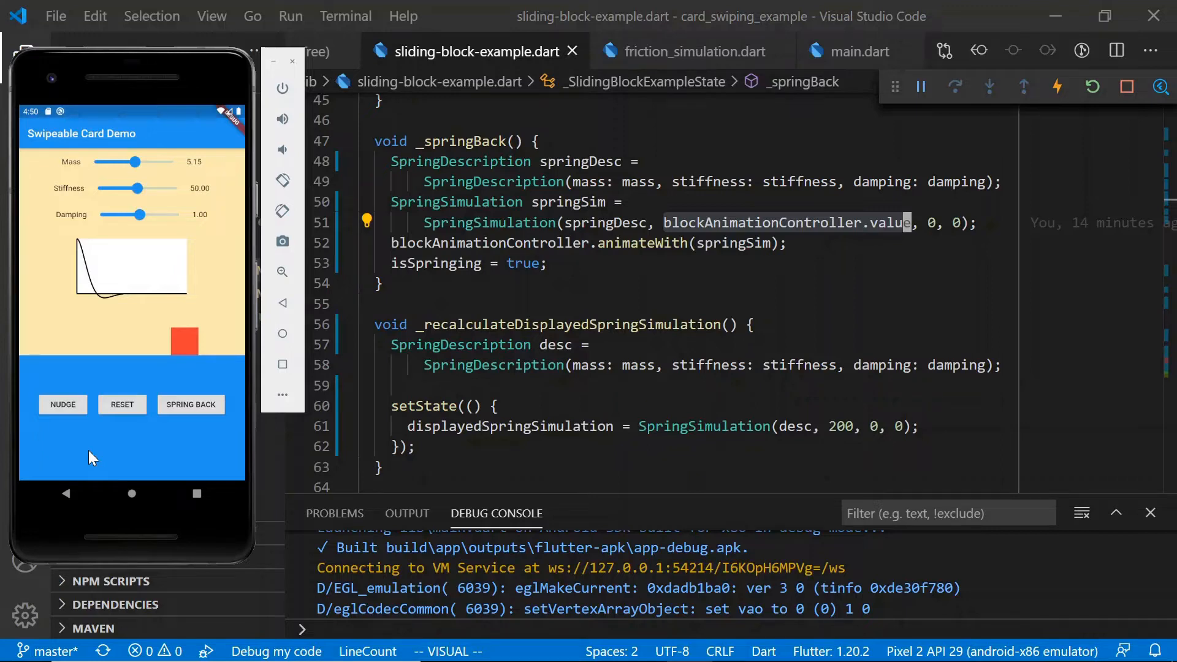
pyautogui.moveTo(90, 190)
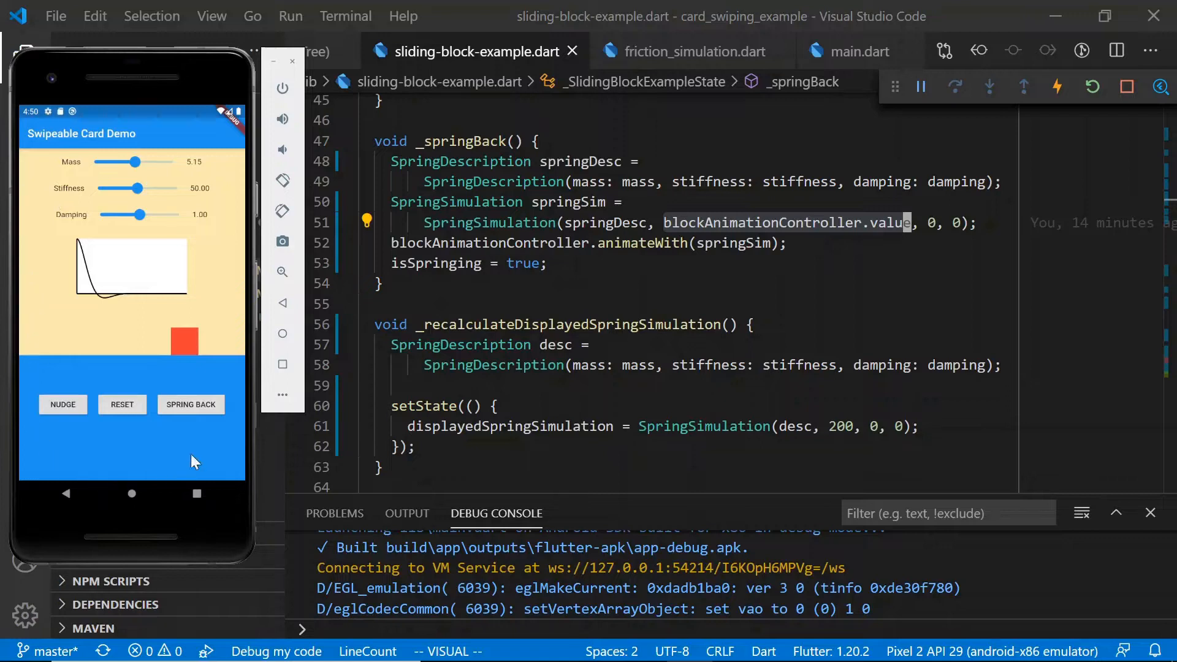
pyautogui.moveTo(224, 172)
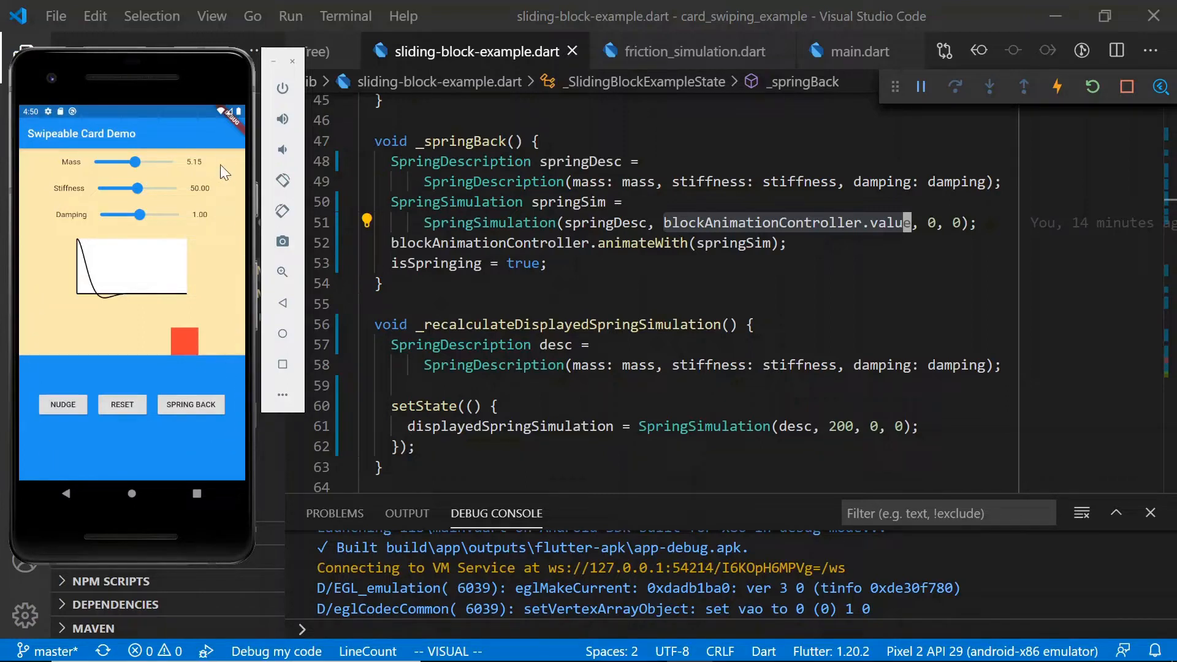
pyautogui.moveTo(27, 297)
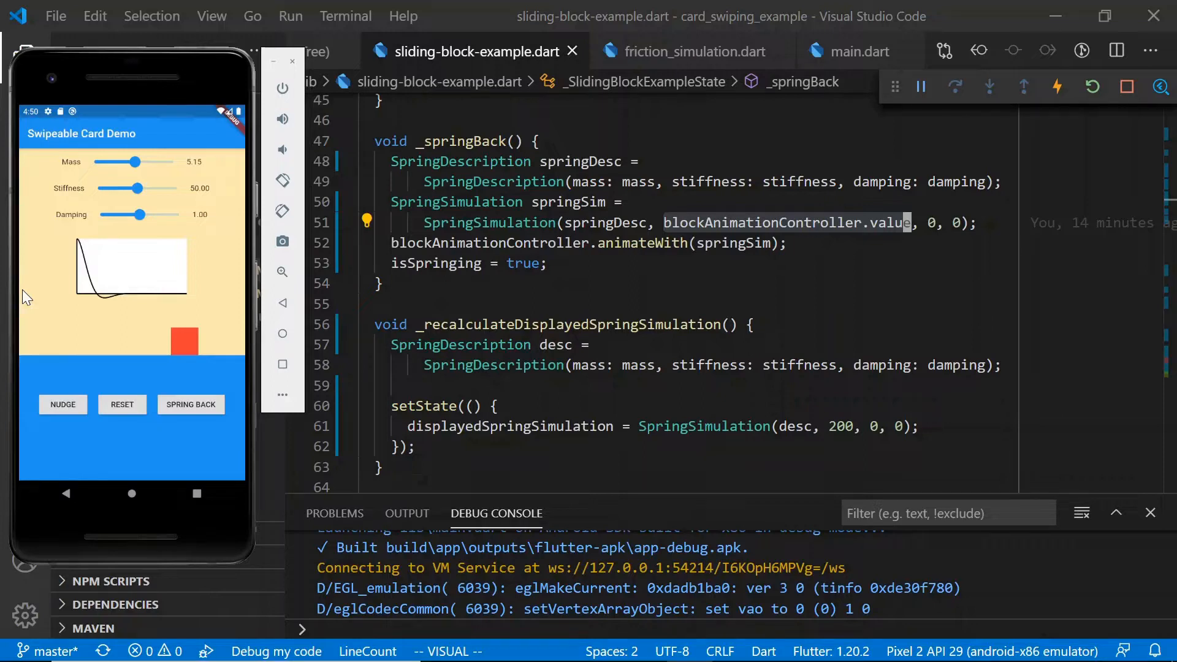
pyautogui.moveTo(239, 201)
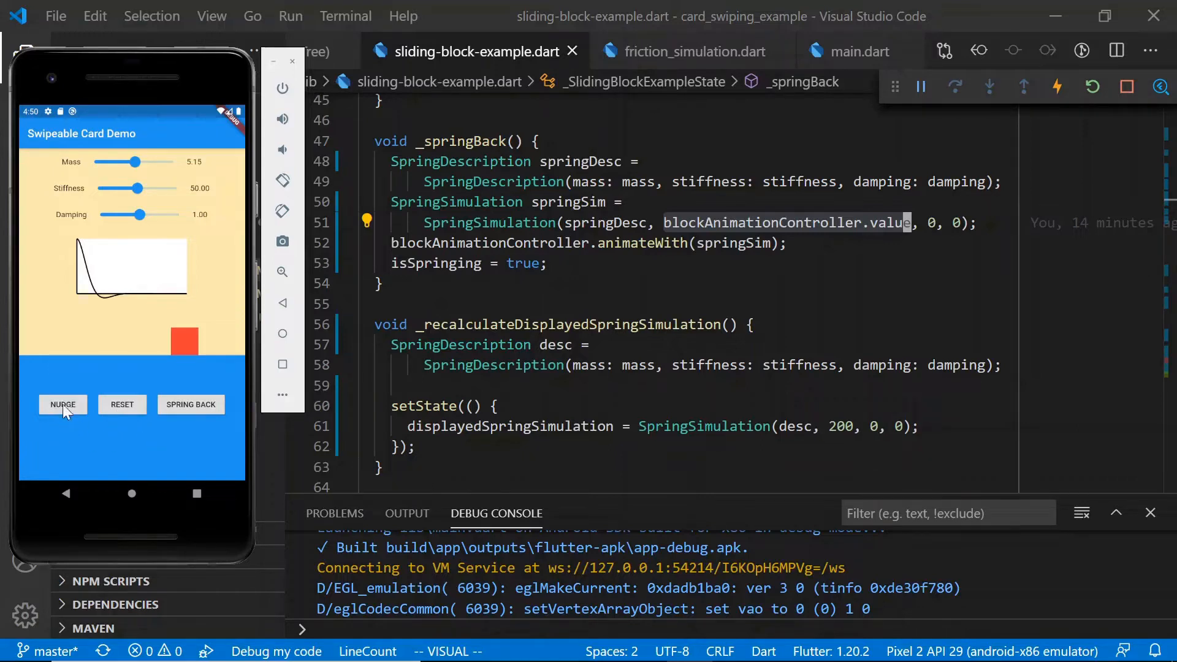
# - Nudge the red block twice, then spring it back to its resting spot
pyautogui.click(63, 405)
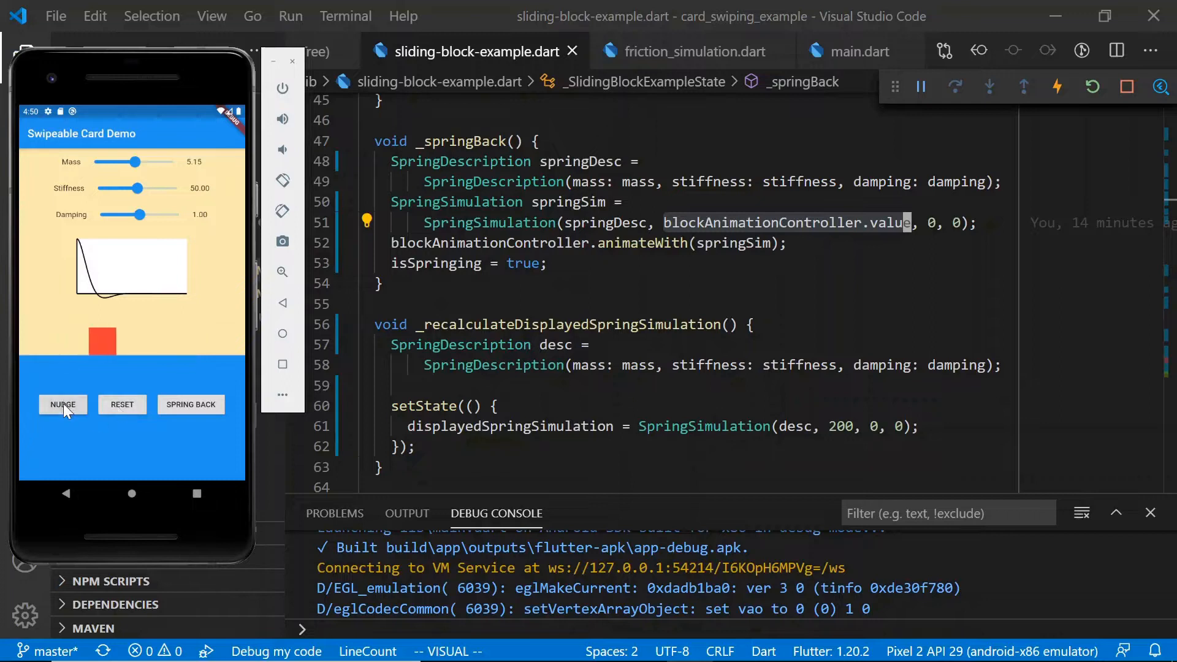
pyautogui.click(63, 404)
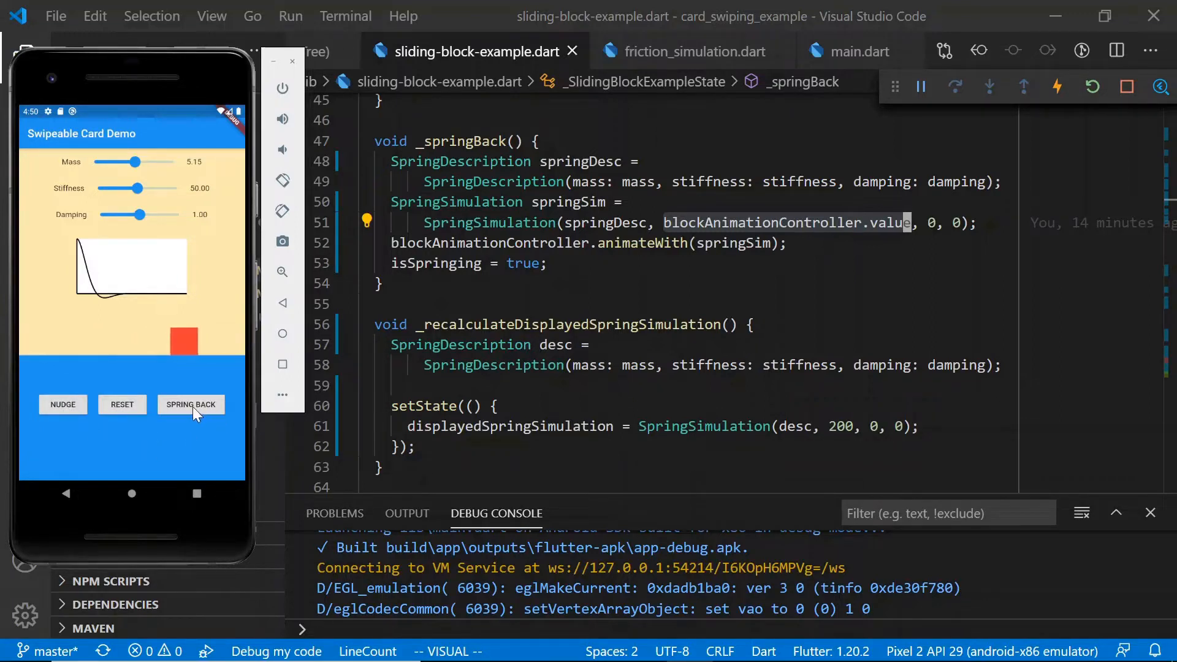
pyautogui.click(190, 404)
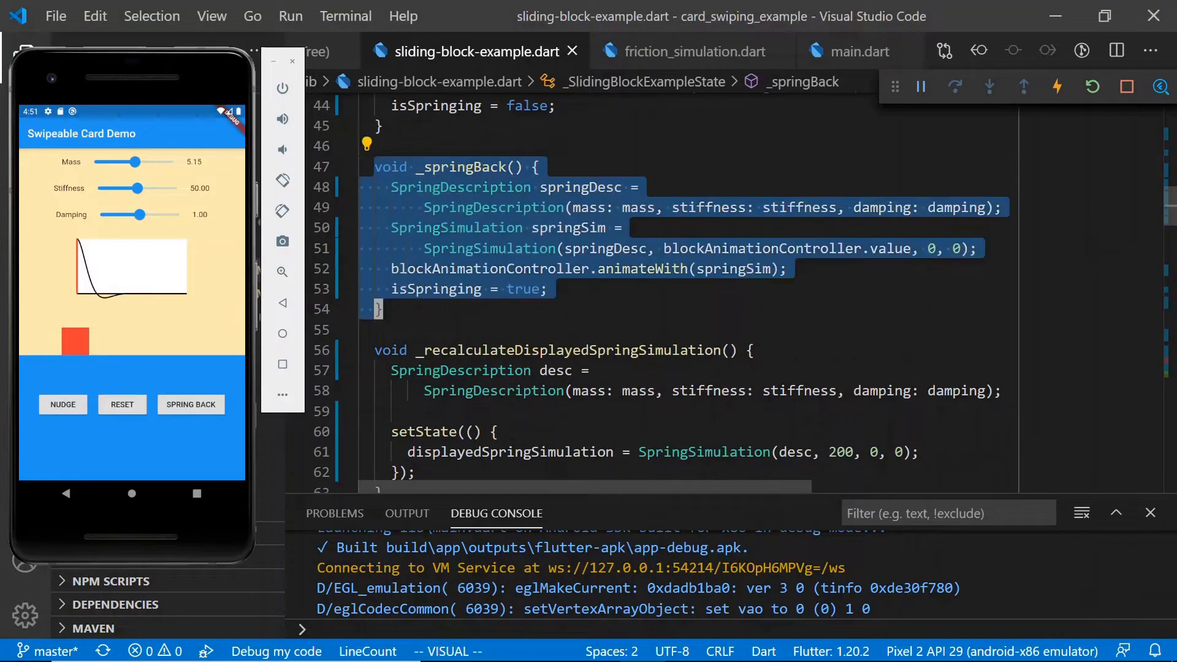
# - Swing Mass up to about 7, settle it at 5.39, and show the value property's documentation
pyautogui.press('Escape')
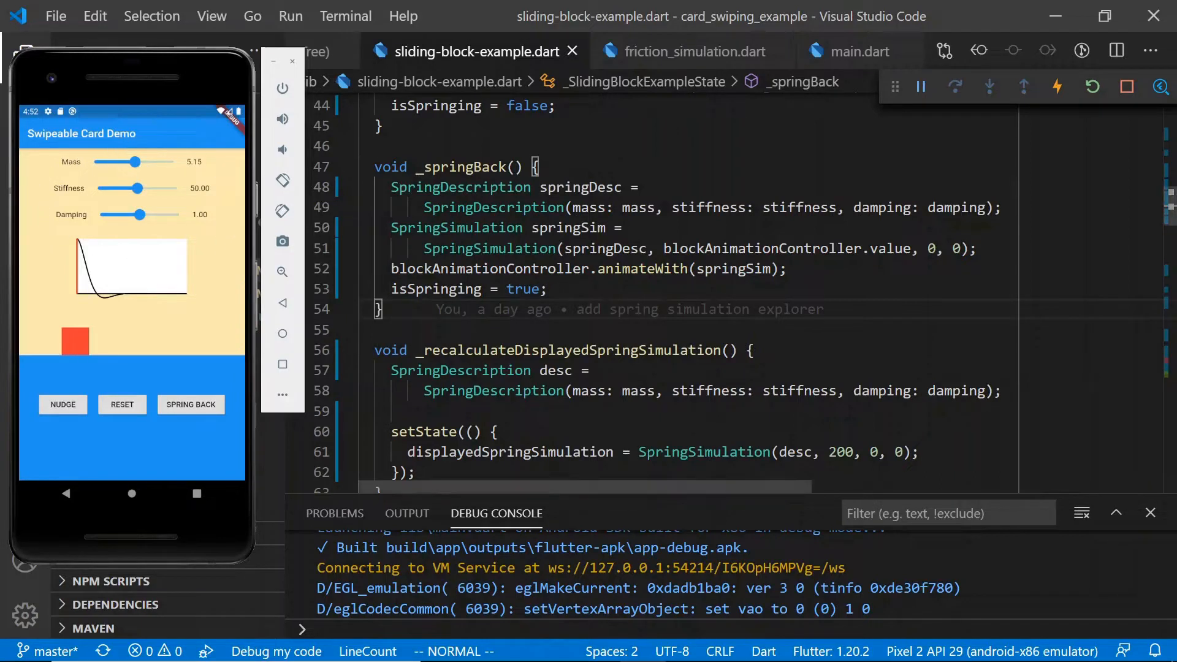
pyautogui.moveTo(137, 161); pyautogui.dragTo(151, 162)
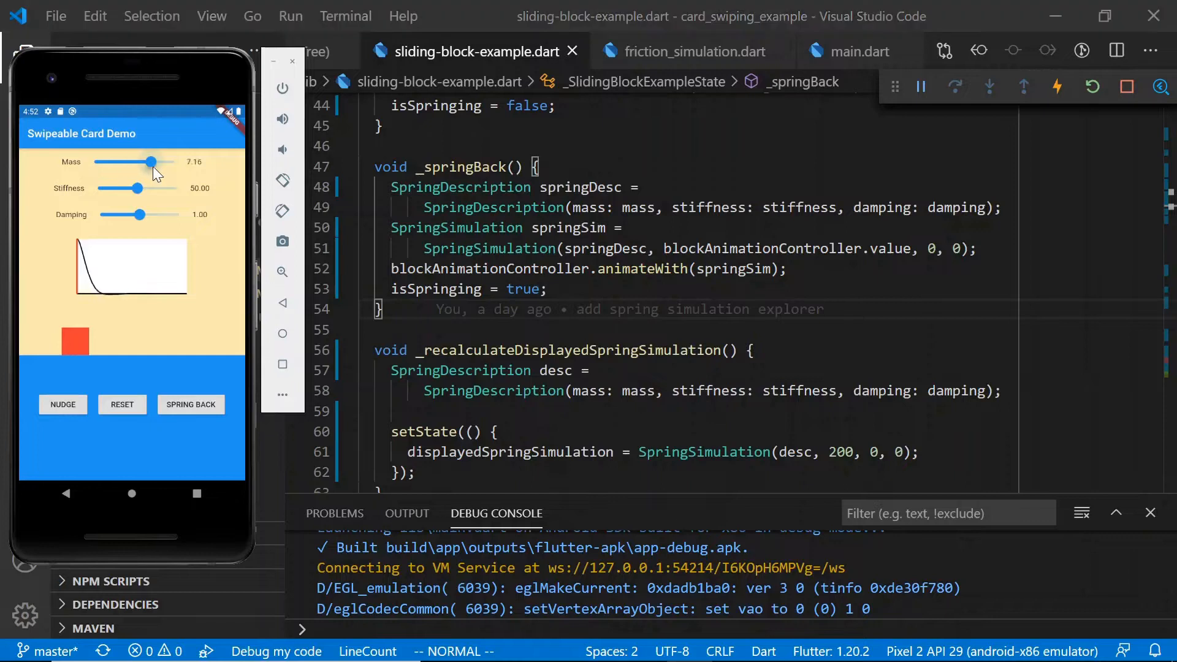
pyautogui.moveTo(151, 162); pyautogui.dragTo(135, 161)
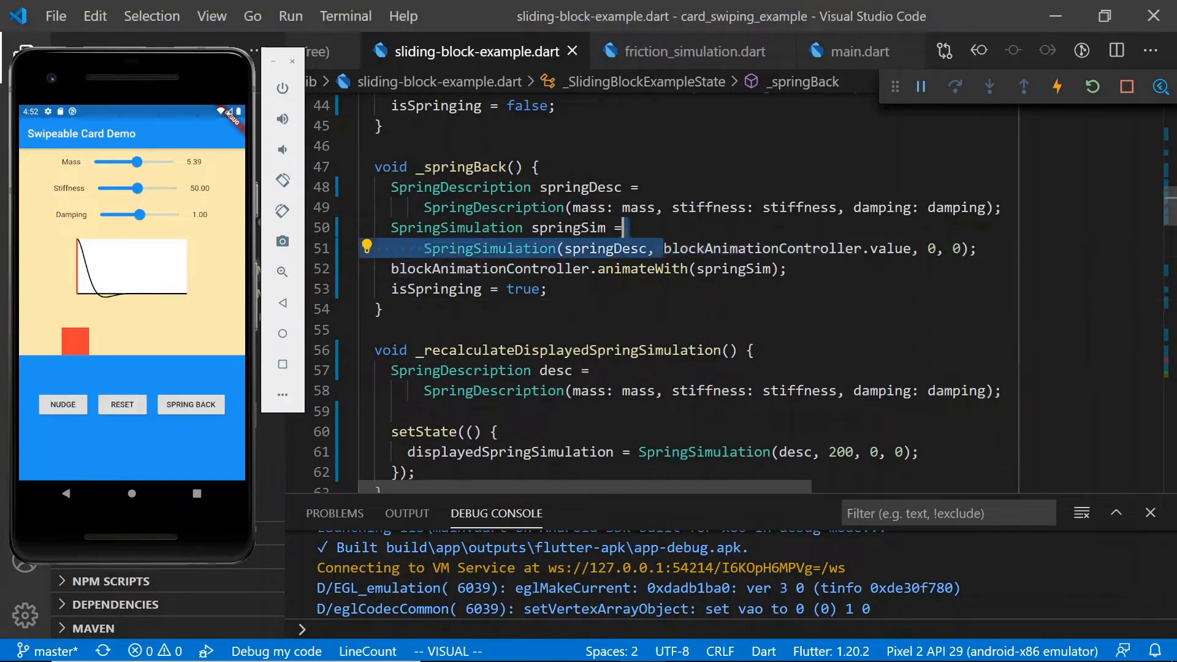
pyautogui.moveTo(892, 248)
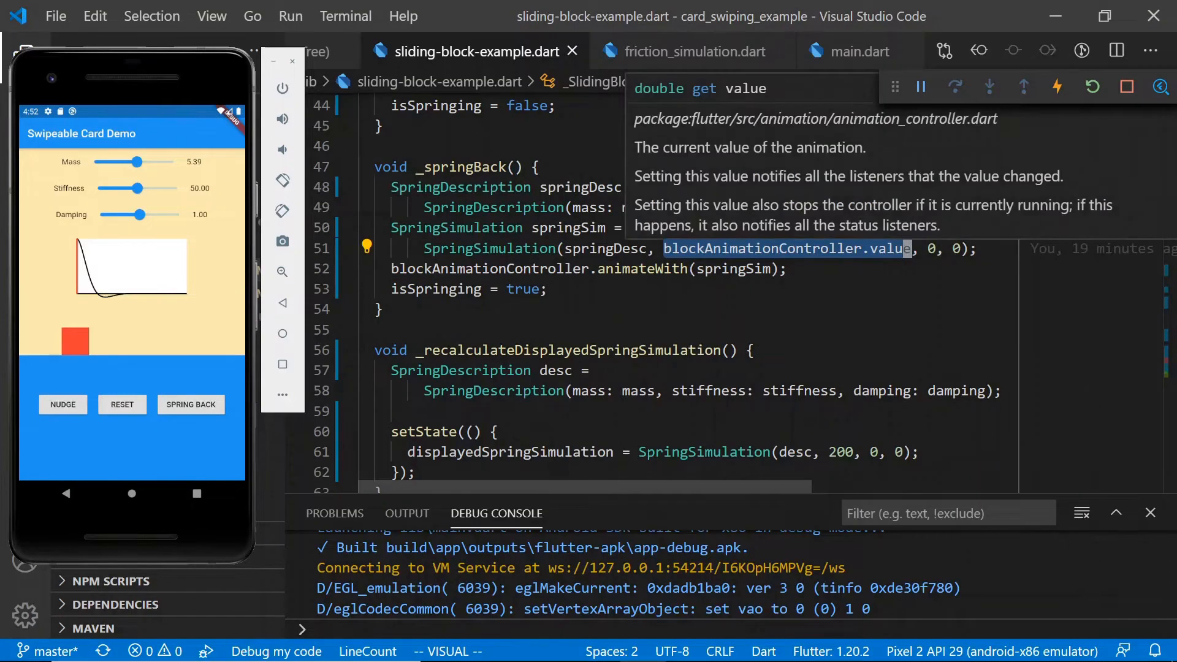
pyautogui.press('escape')
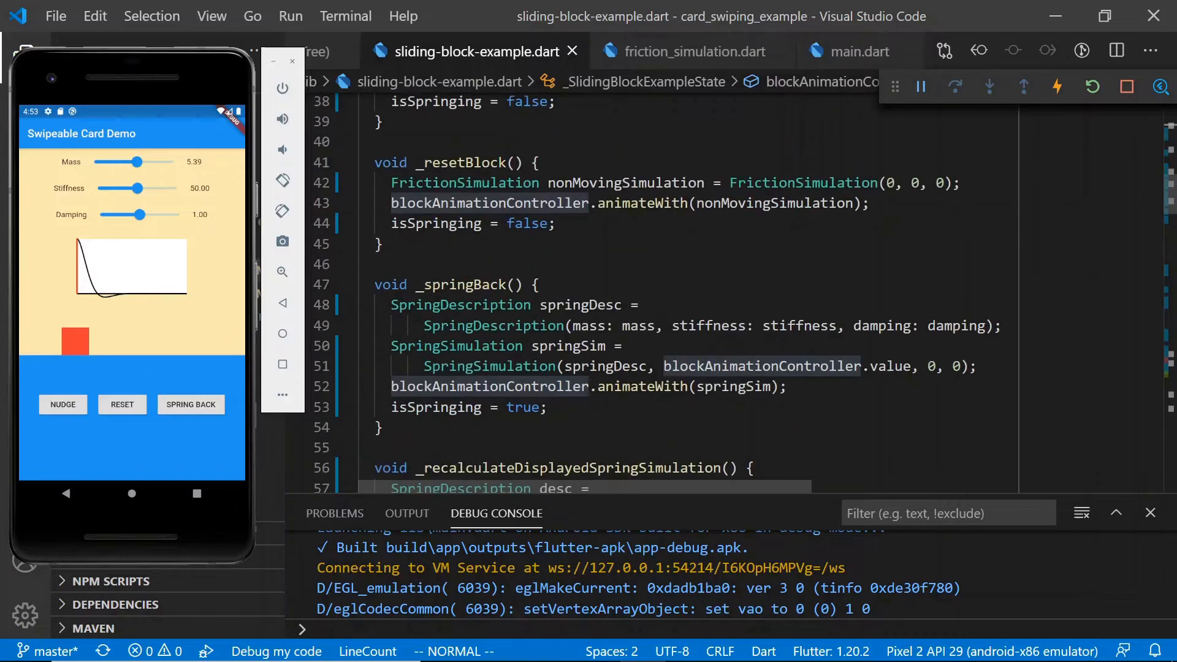
pyautogui.scroll(-3)
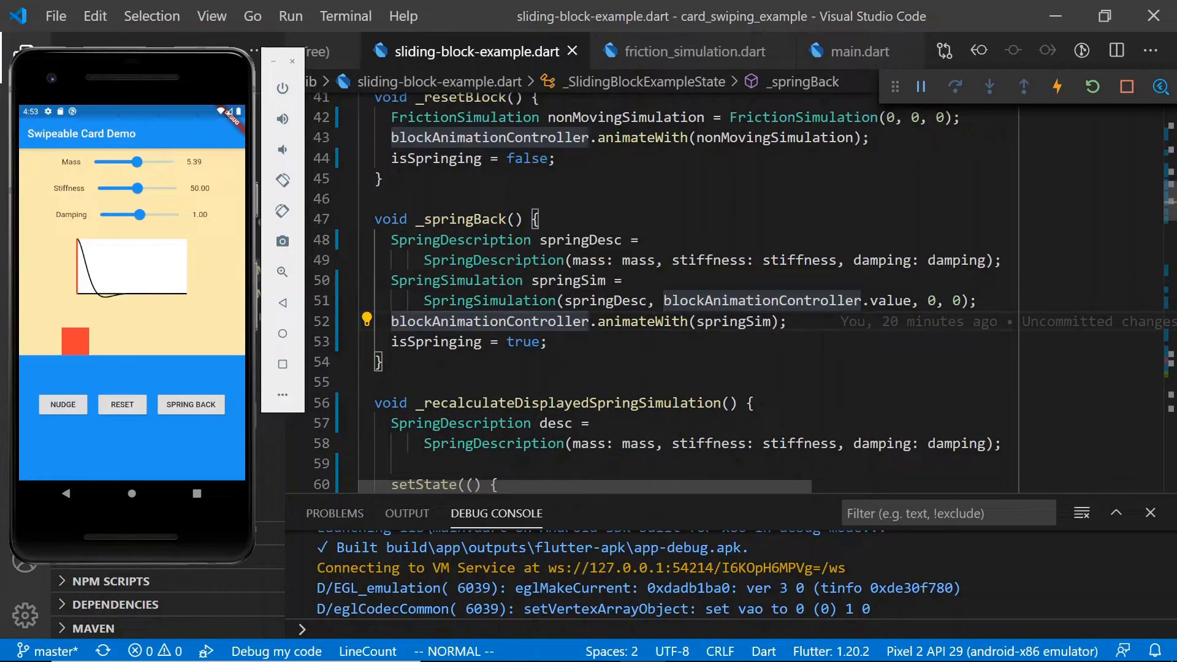
pyautogui.moveTo(120, 366)
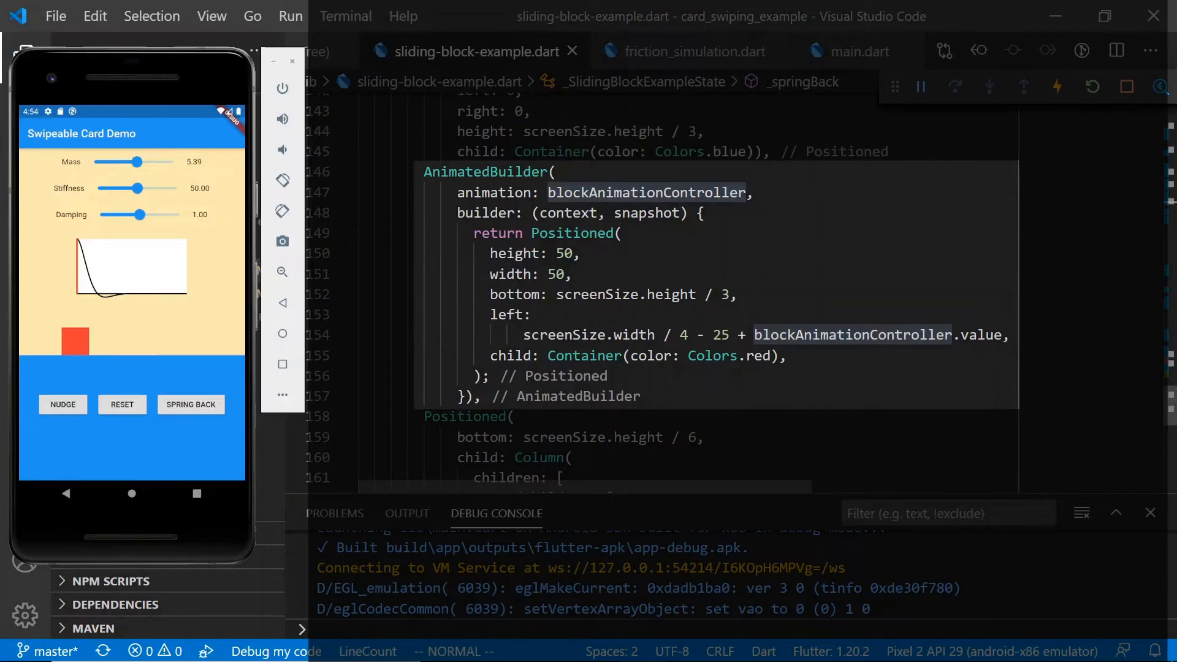
# - Highlight words in the AnimatedBuilder block, including the 'animation' property name
pyautogui.doubleClick(492, 192)
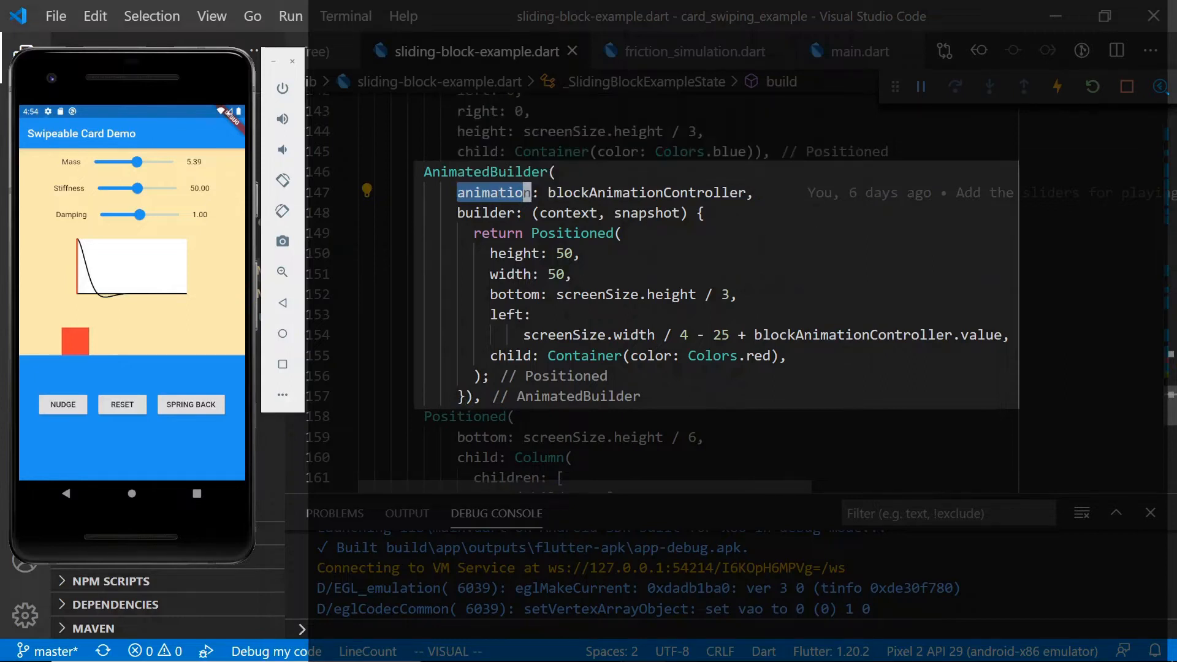
pyautogui.doubleClick(776, 335)
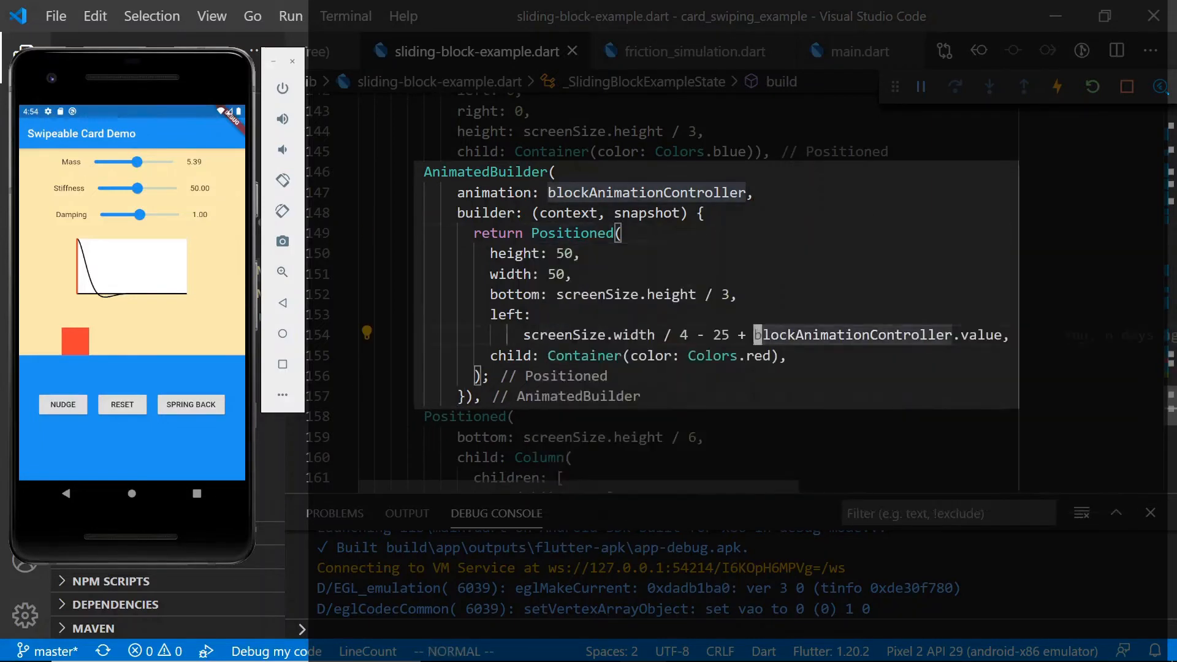
pyautogui.moveTo(826, 334)
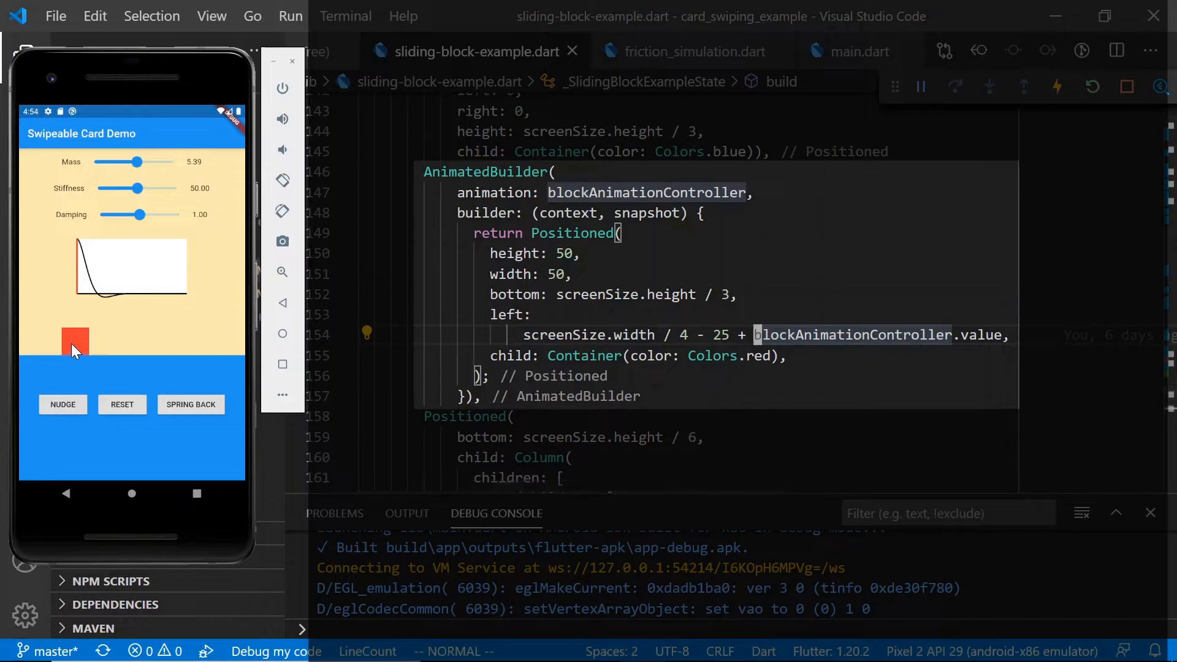
pyautogui.moveTo(192, 347)
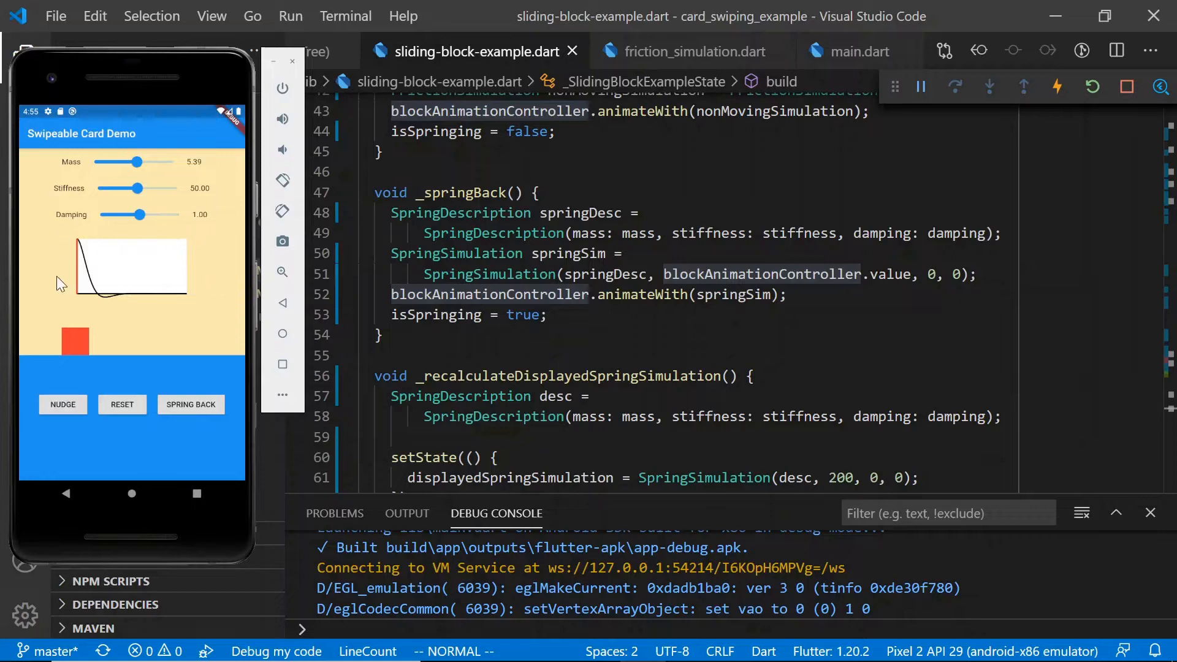
pyautogui.moveTo(191, 289)
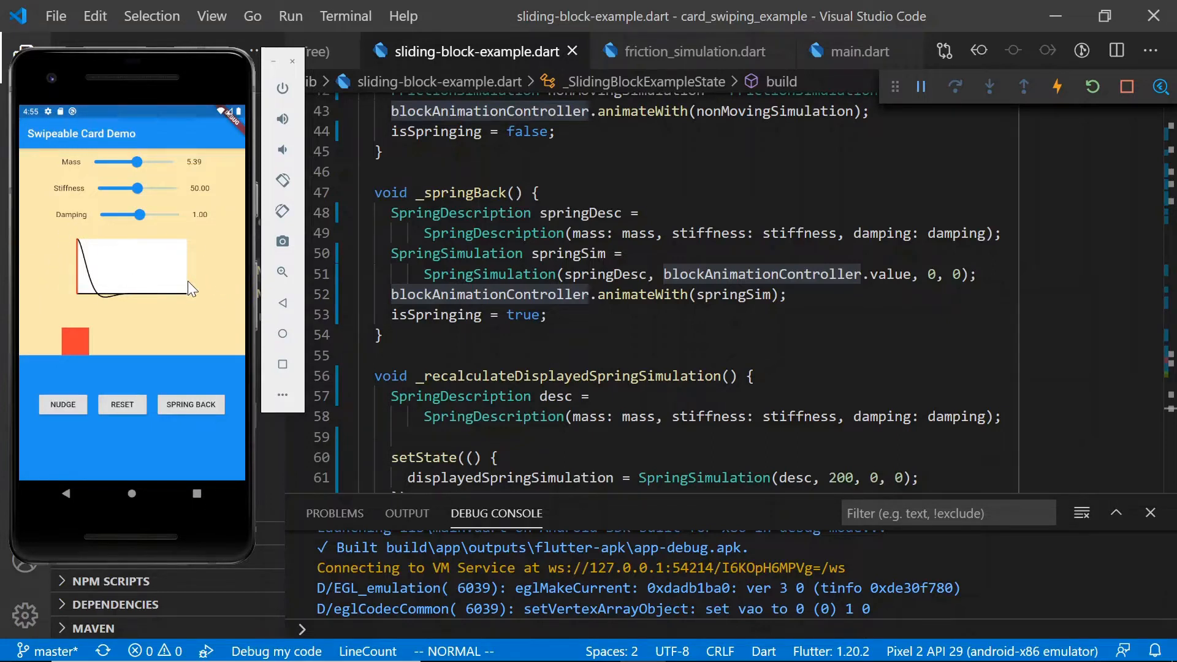
pyautogui.moveTo(51, 275)
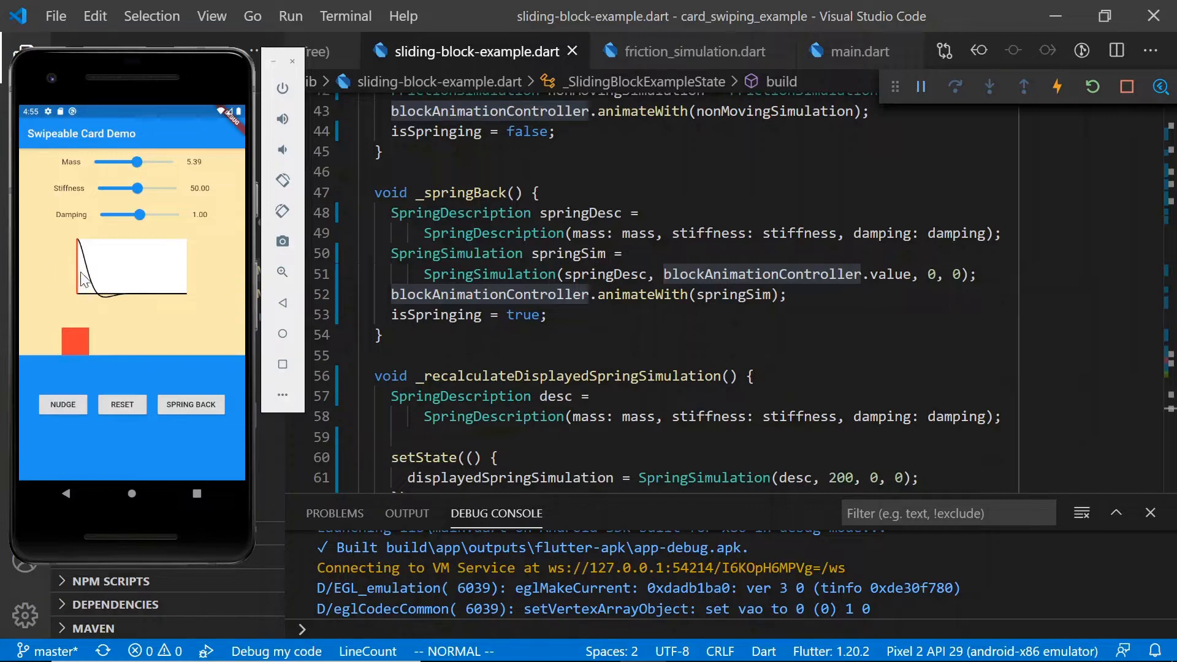
pyautogui.moveTo(104, 287)
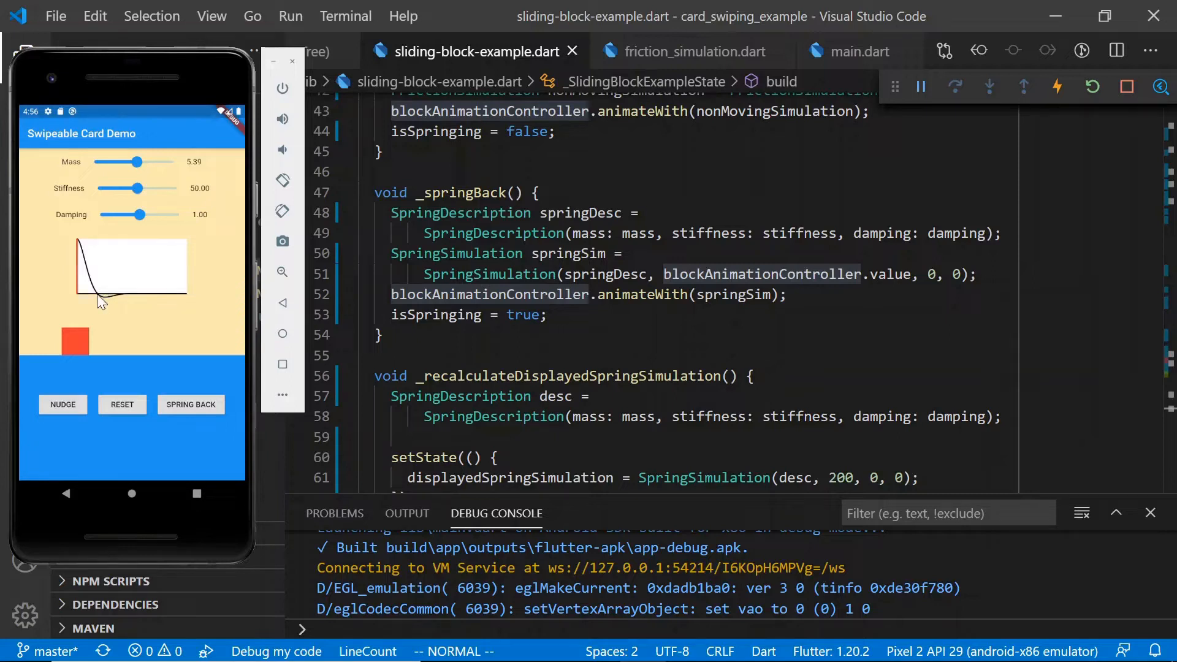
pyautogui.moveTo(111, 308)
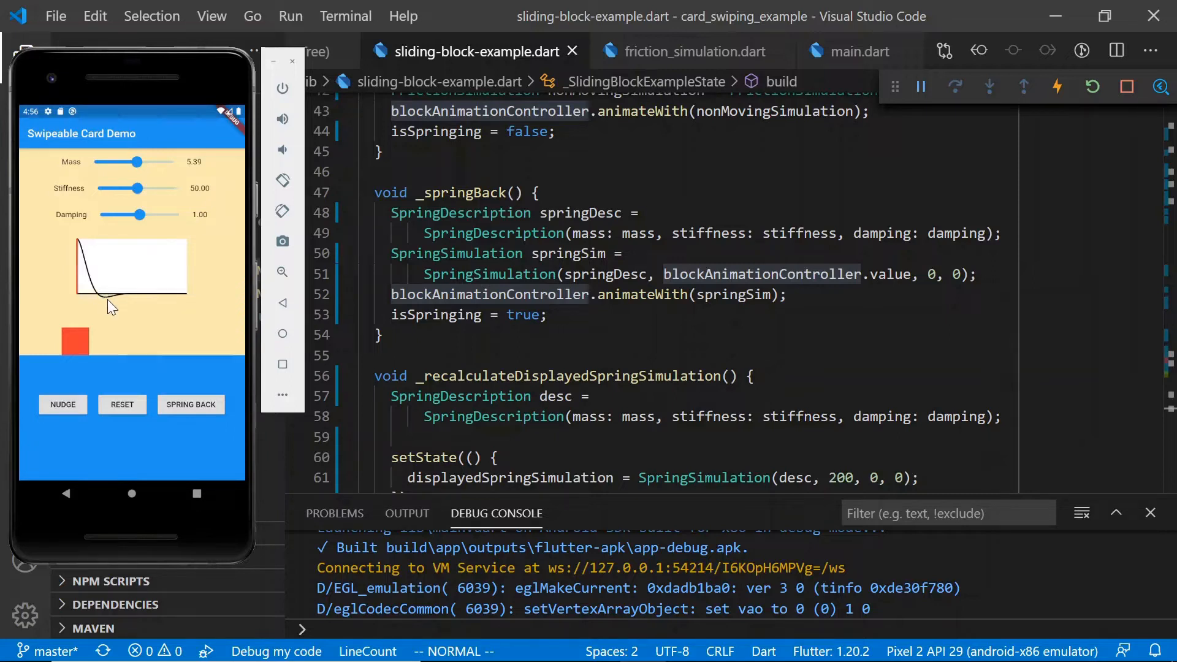
pyautogui.moveTo(197, 301)
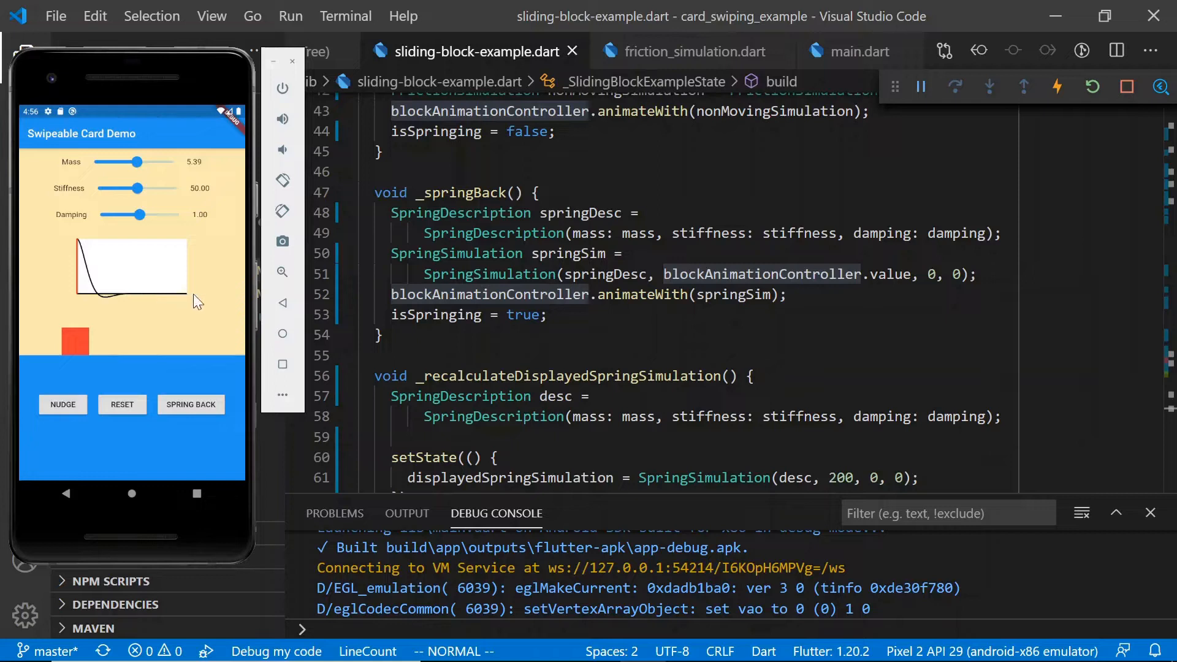
pyautogui.click(63, 405)
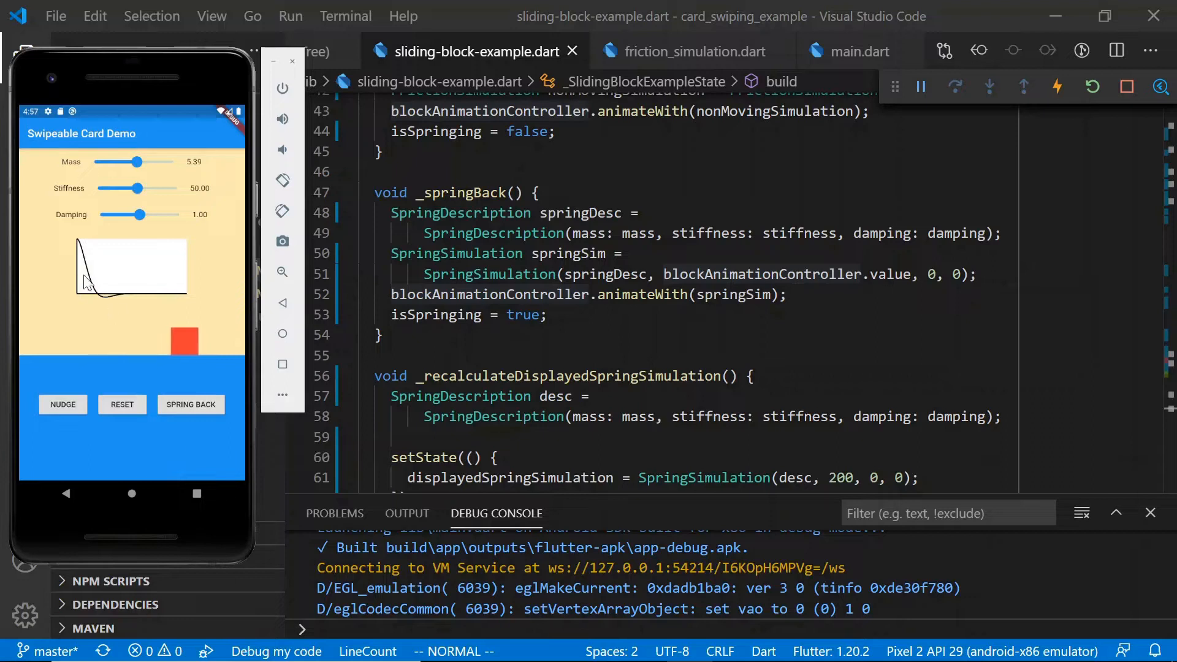
pyautogui.moveTo(90, 255)
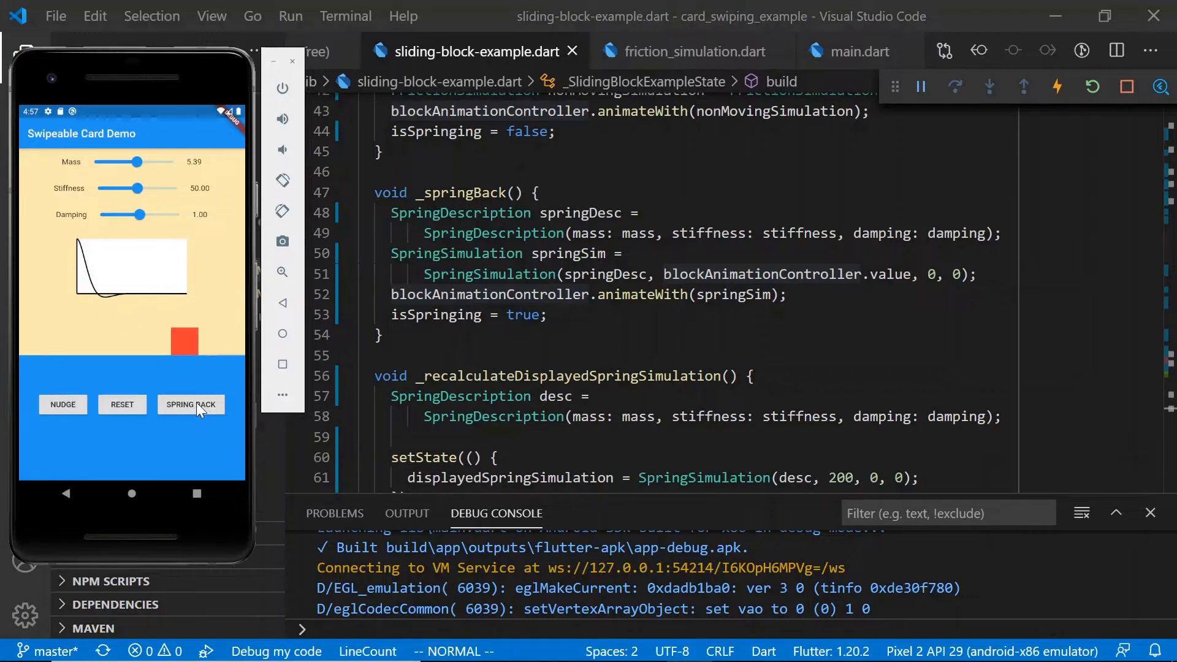
pyautogui.click(191, 405)
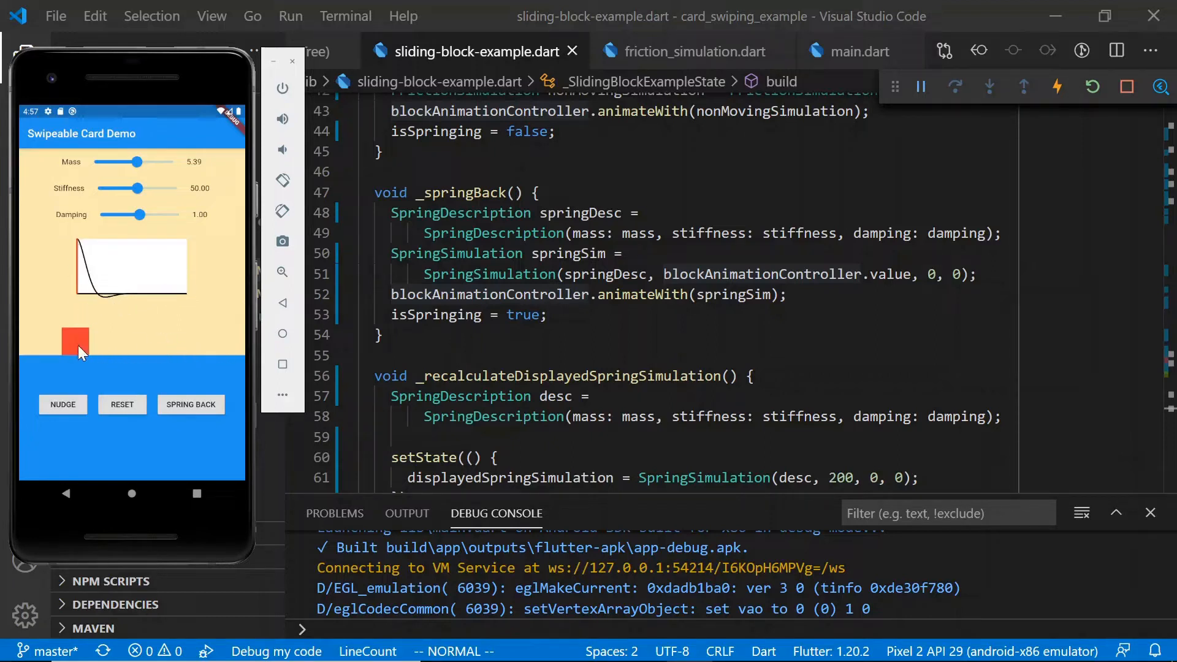
pyautogui.moveTo(64, 357)
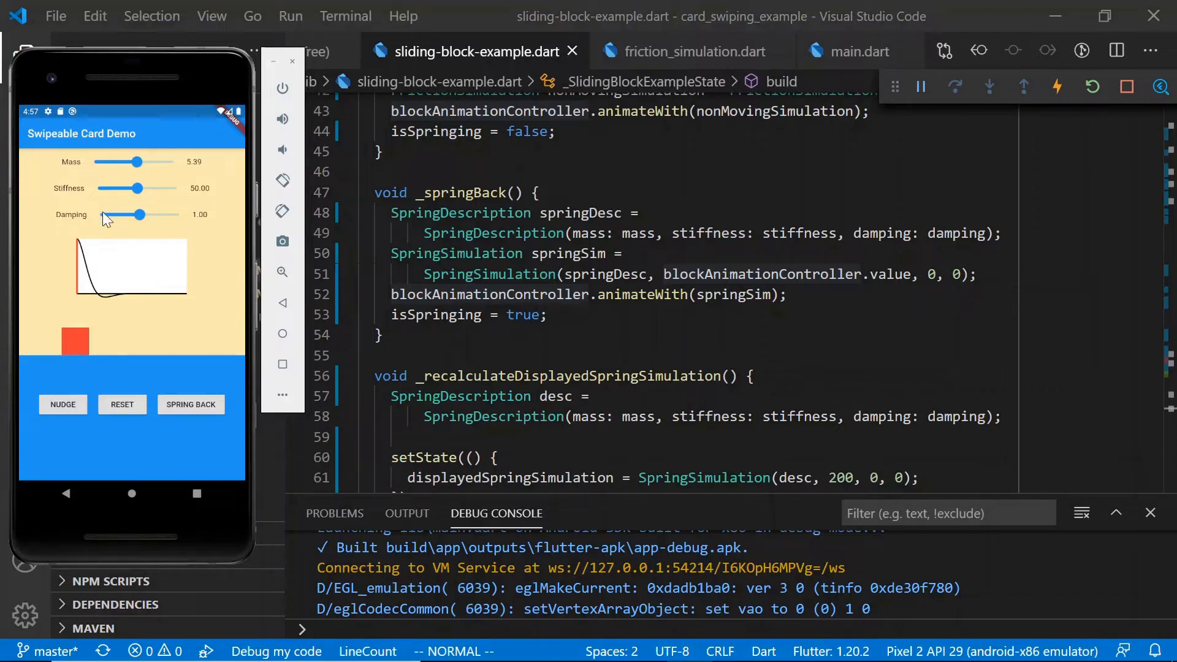
pyautogui.moveTo(139, 165)
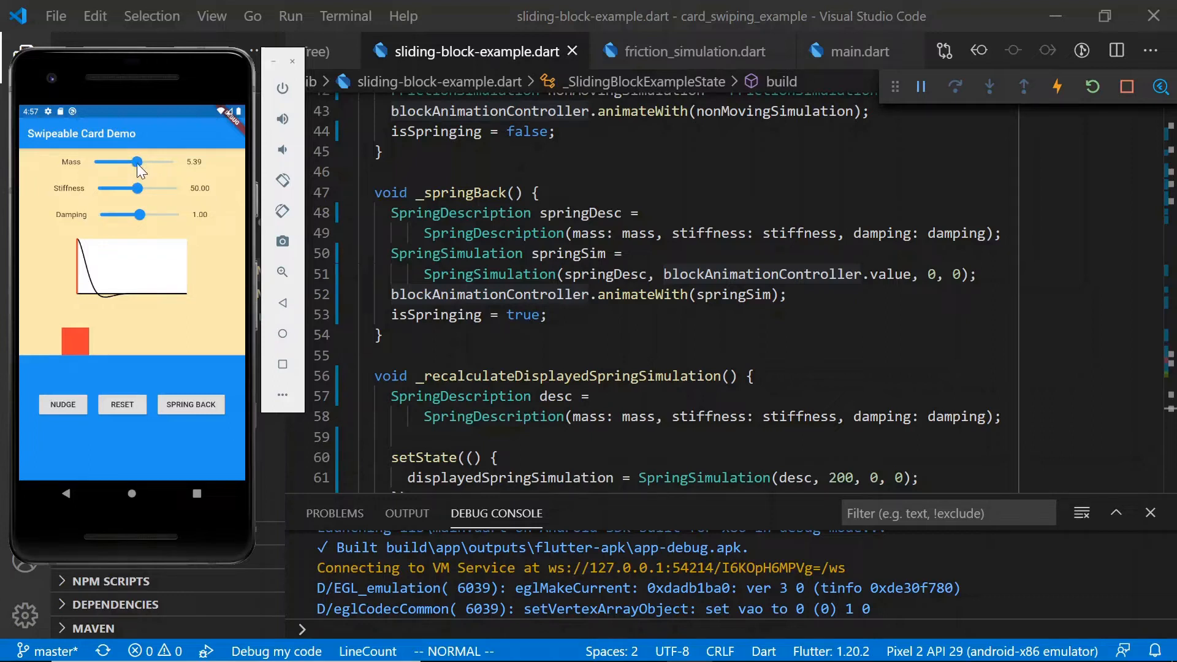
# - Lower mass through 4.36 to 1.58, then nudge the block and spring it back
pyautogui.moveTo(134, 161); pyautogui.dragTo(126, 162)
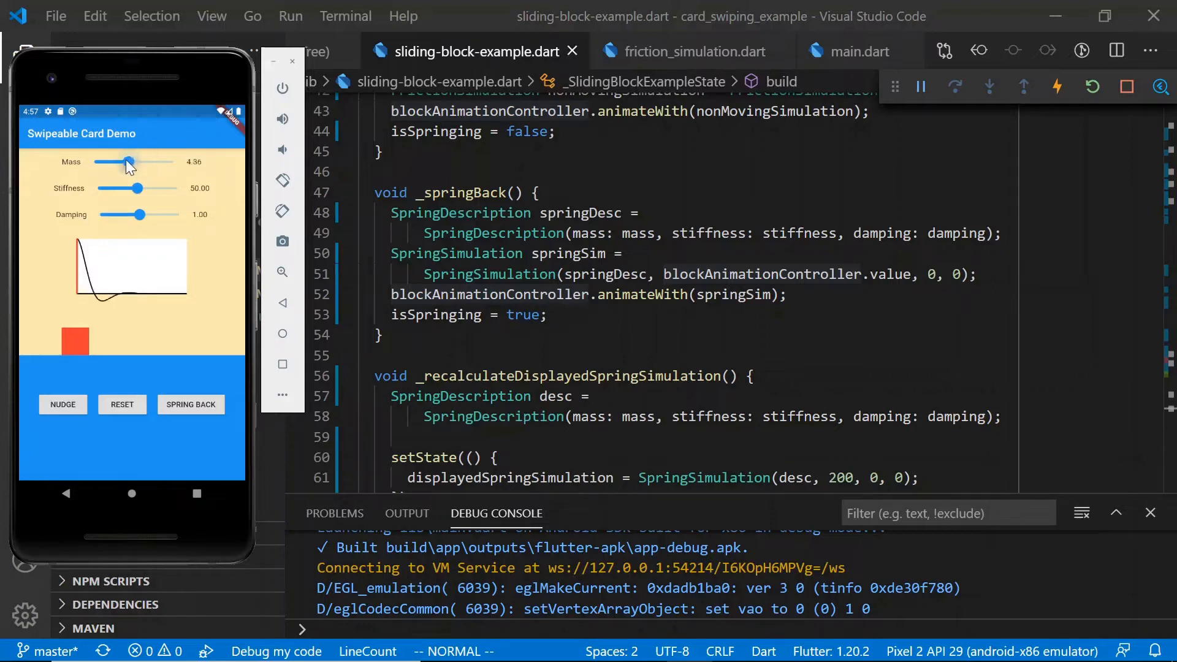
pyautogui.moveTo(127, 162); pyautogui.dragTo(105, 161)
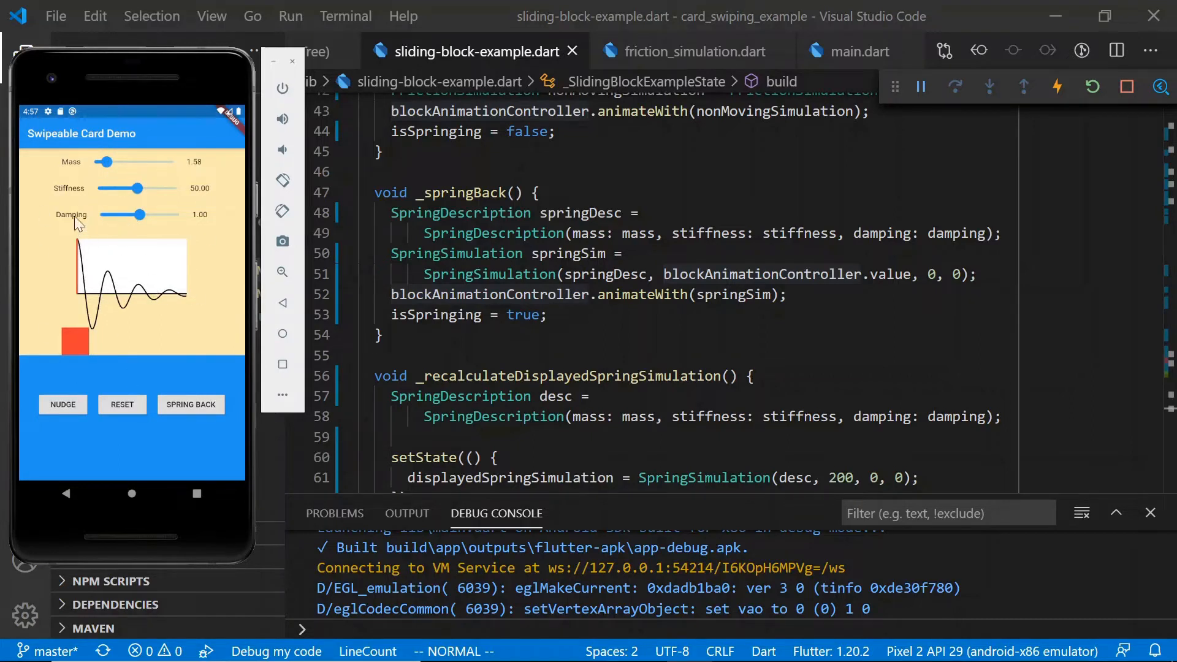
pyautogui.moveTo(109, 329)
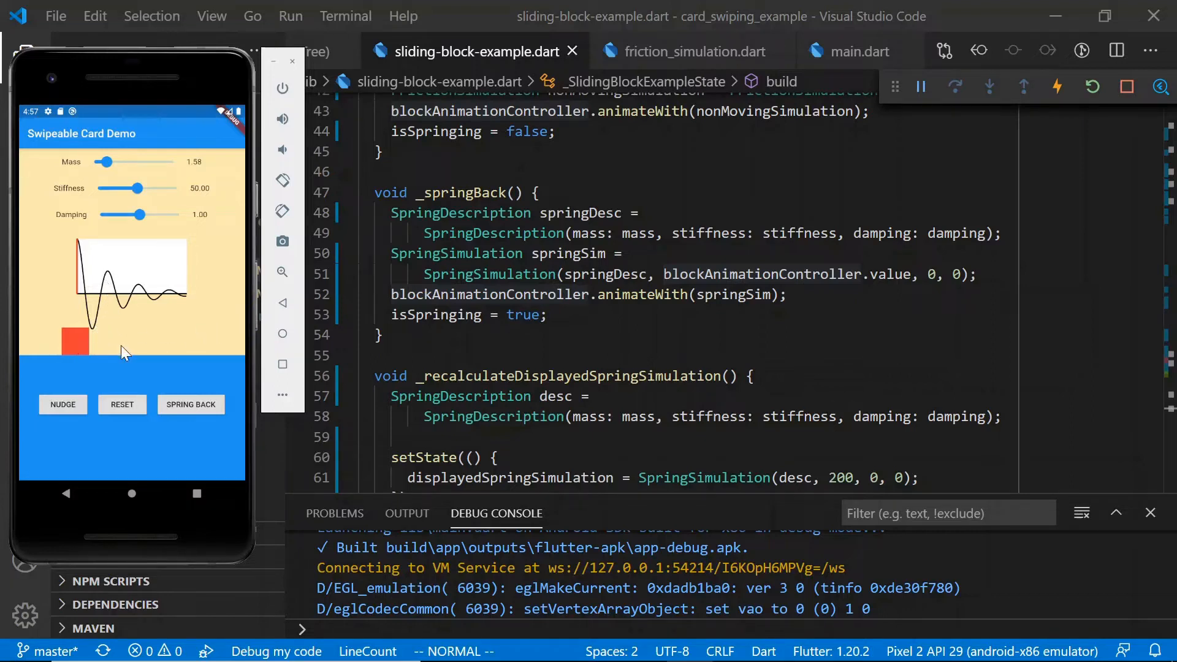
pyautogui.click(63, 404)
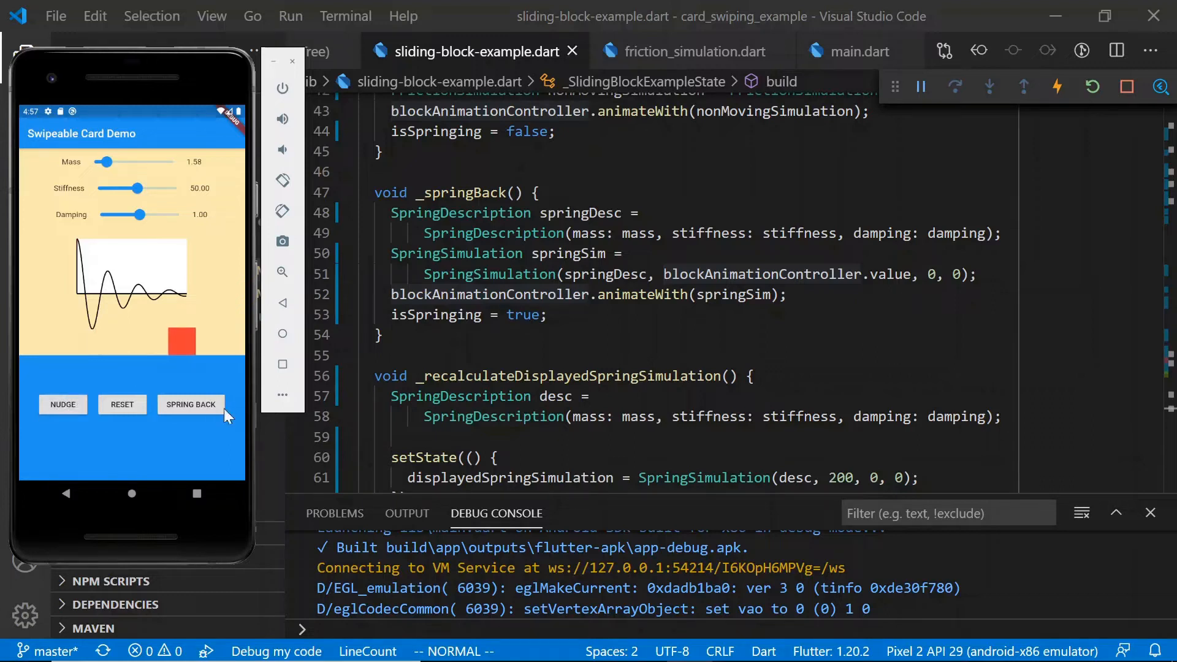
pyautogui.click(190, 405)
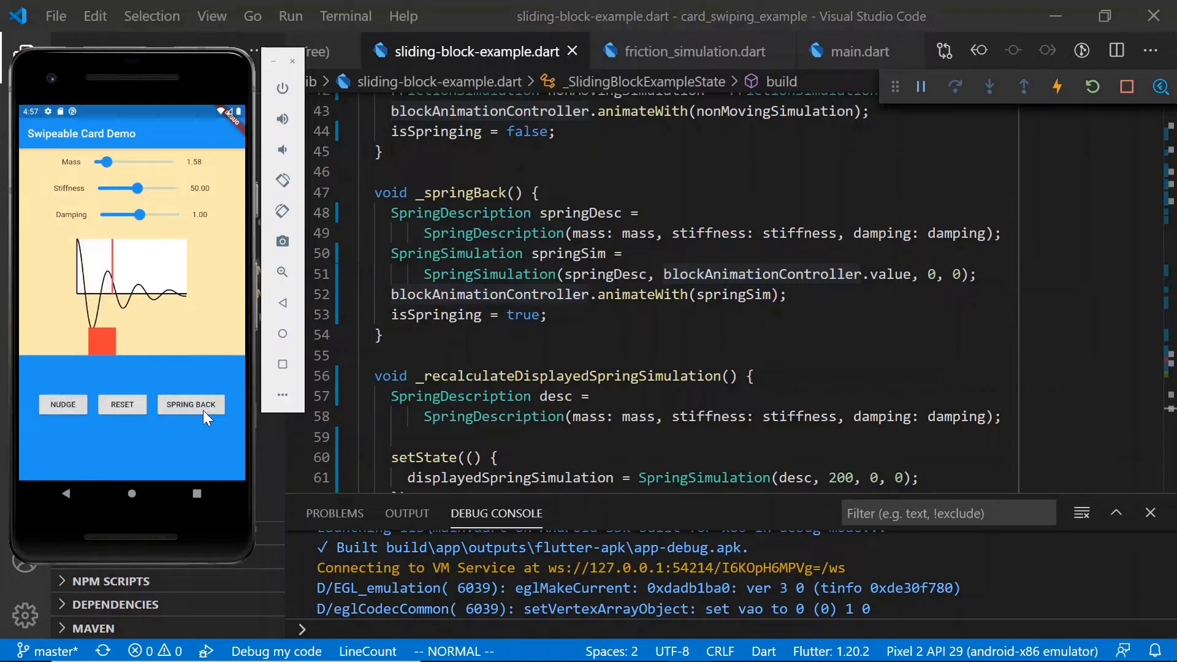
pyautogui.click(191, 404)
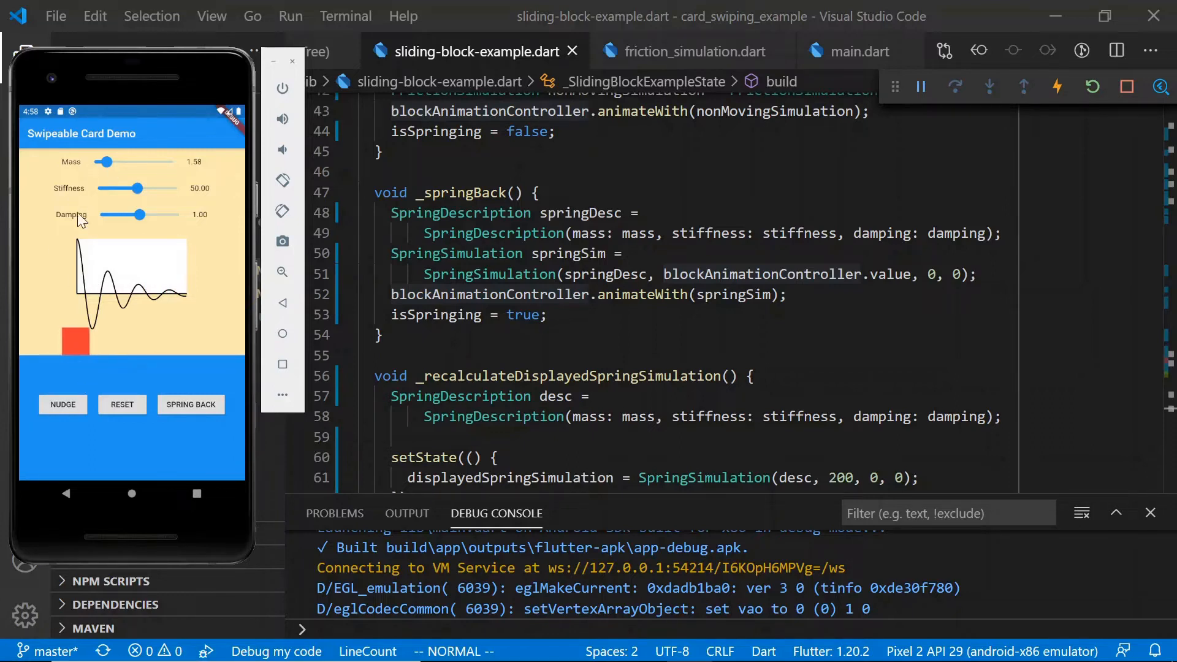
pyautogui.moveTo(79, 255)
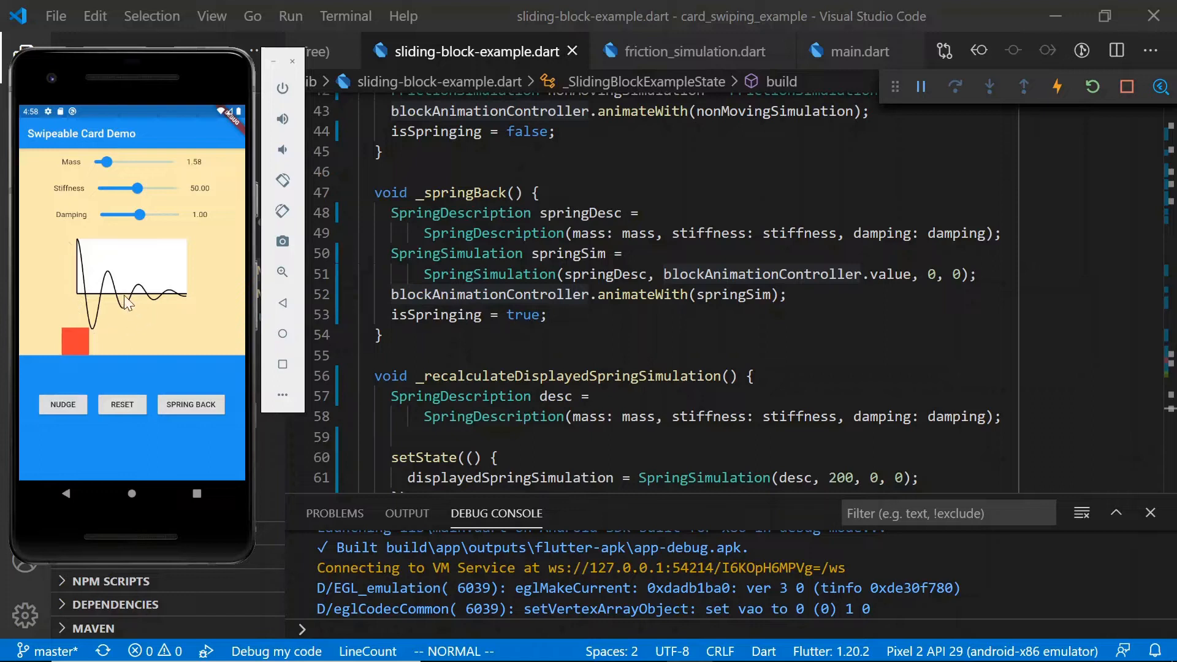
pyautogui.moveTo(255, 342)
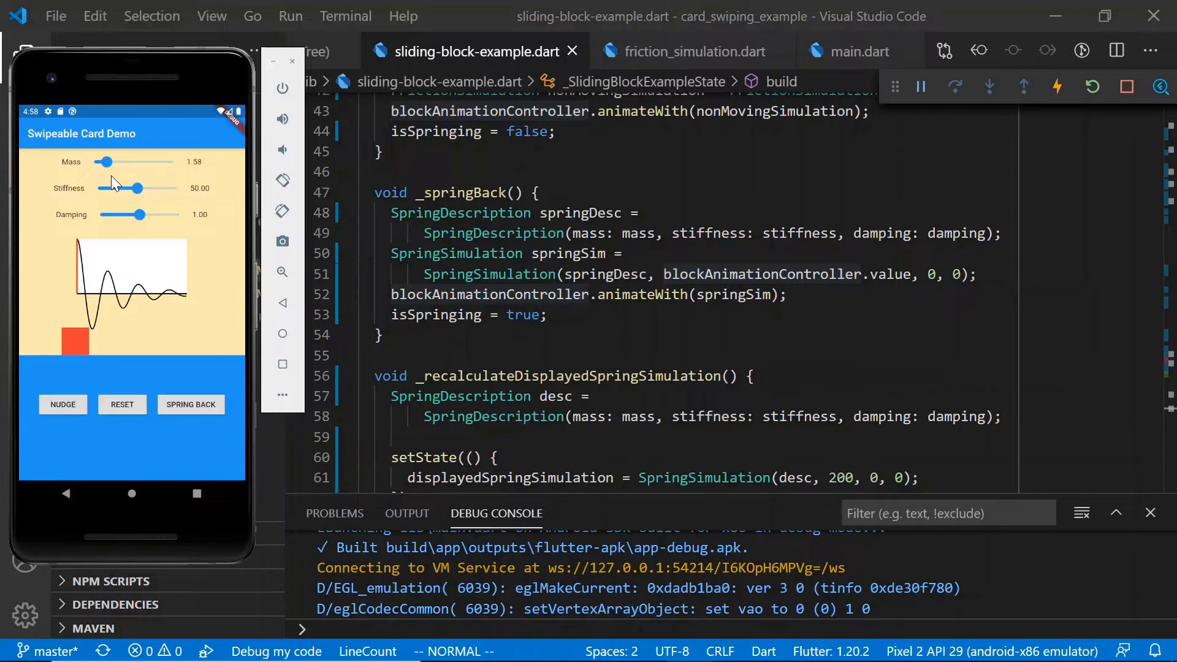
pyautogui.moveTo(77, 182)
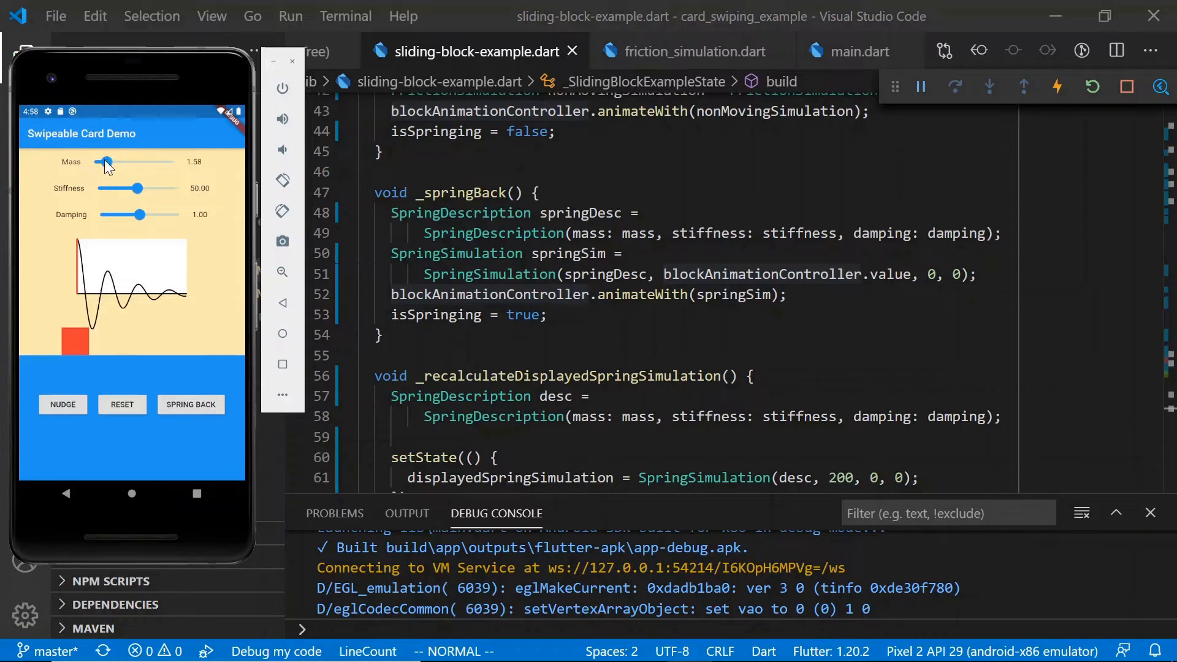
# - Raise mass through 2.35 and 7.48 to 9.25, then drop it via 6.77 to 1.34
pyautogui.moveTo(104, 161); pyautogui.dragTo(113, 161)
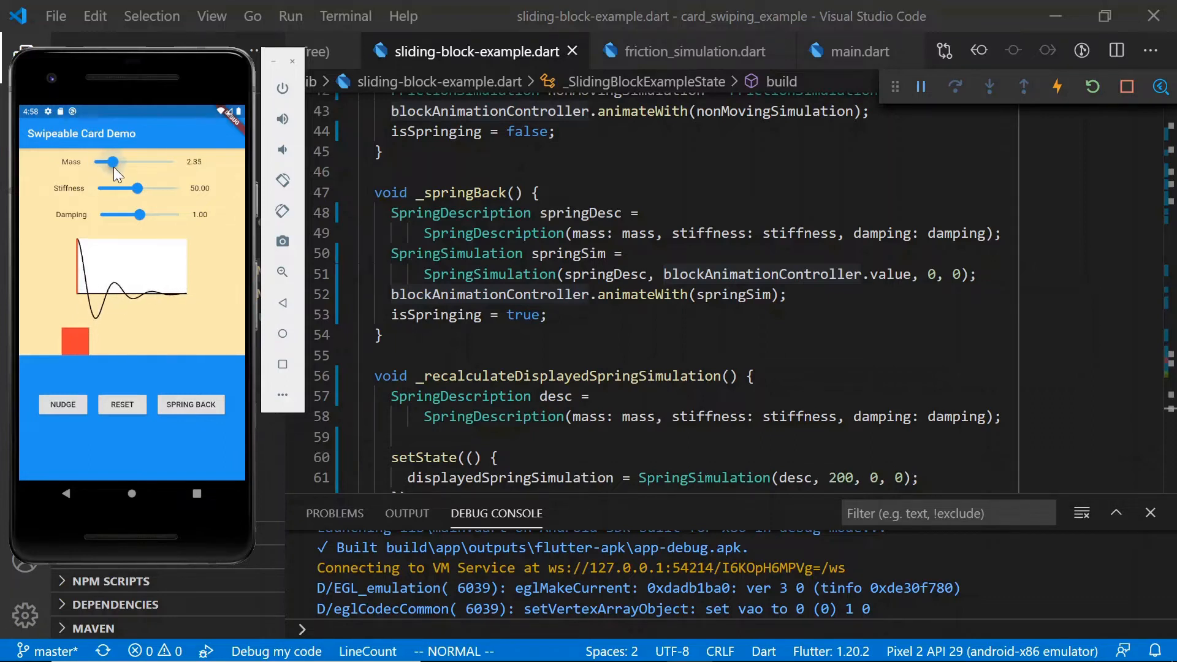
pyautogui.moveTo(113, 161); pyautogui.dragTo(154, 161)
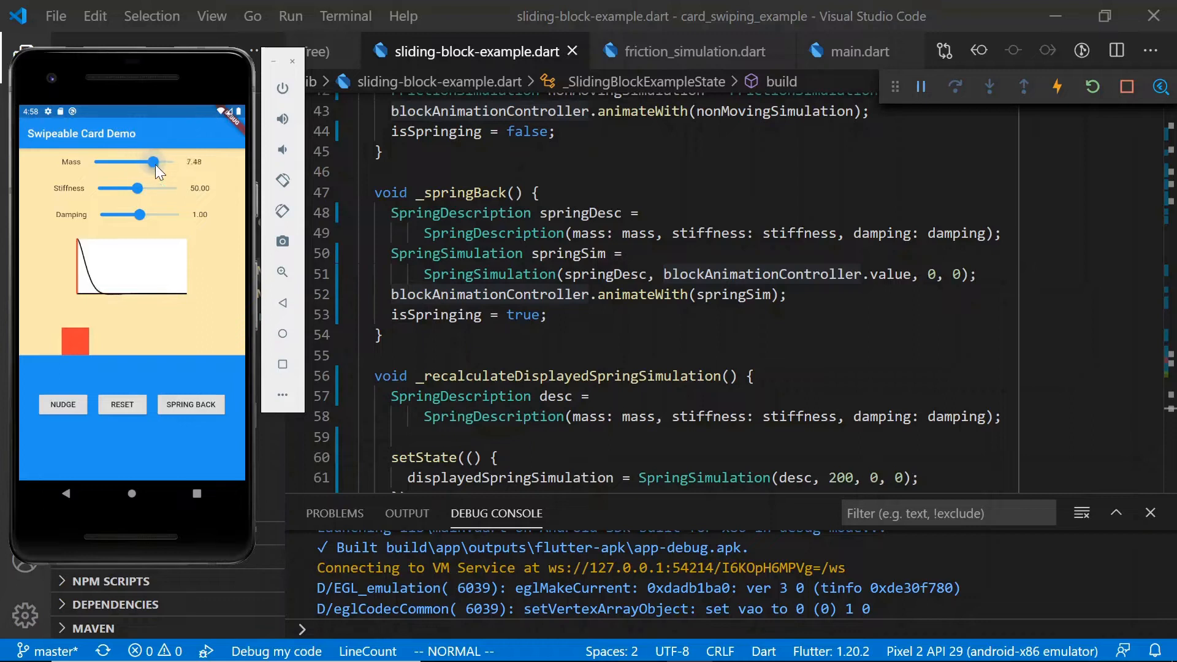
pyautogui.moveTo(154, 161); pyautogui.dragTo(173, 162)
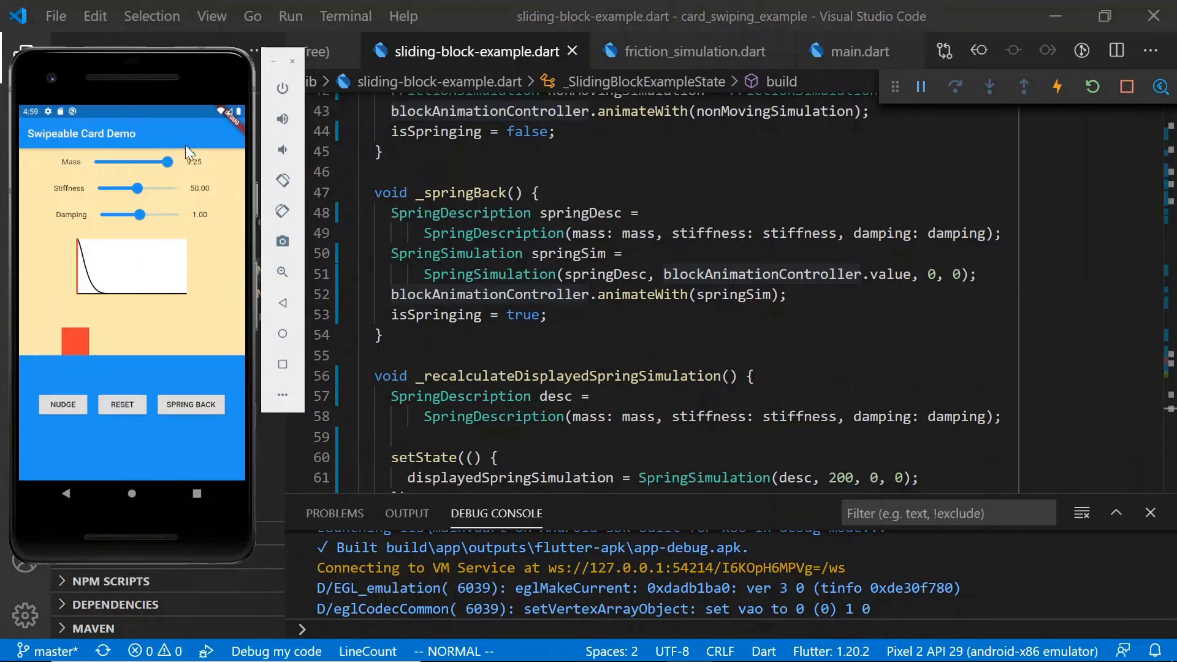
pyautogui.moveTo(167, 162); pyautogui.dragTo(140, 162)
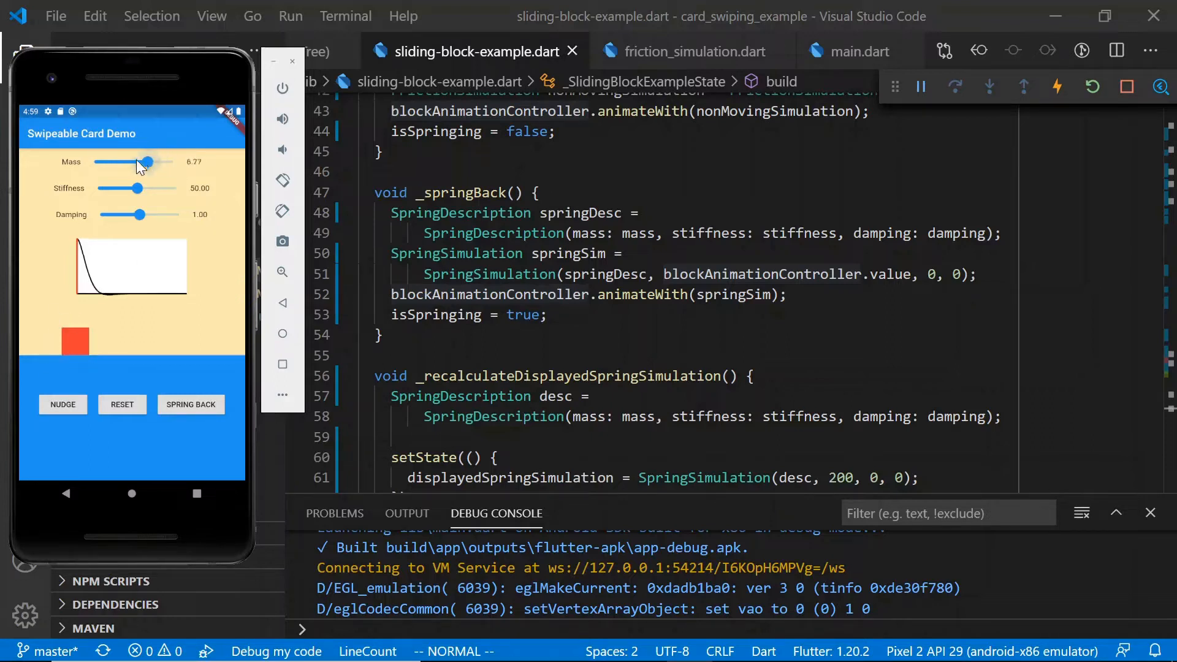
pyautogui.moveTo(140, 161); pyautogui.dragTo(103, 162)
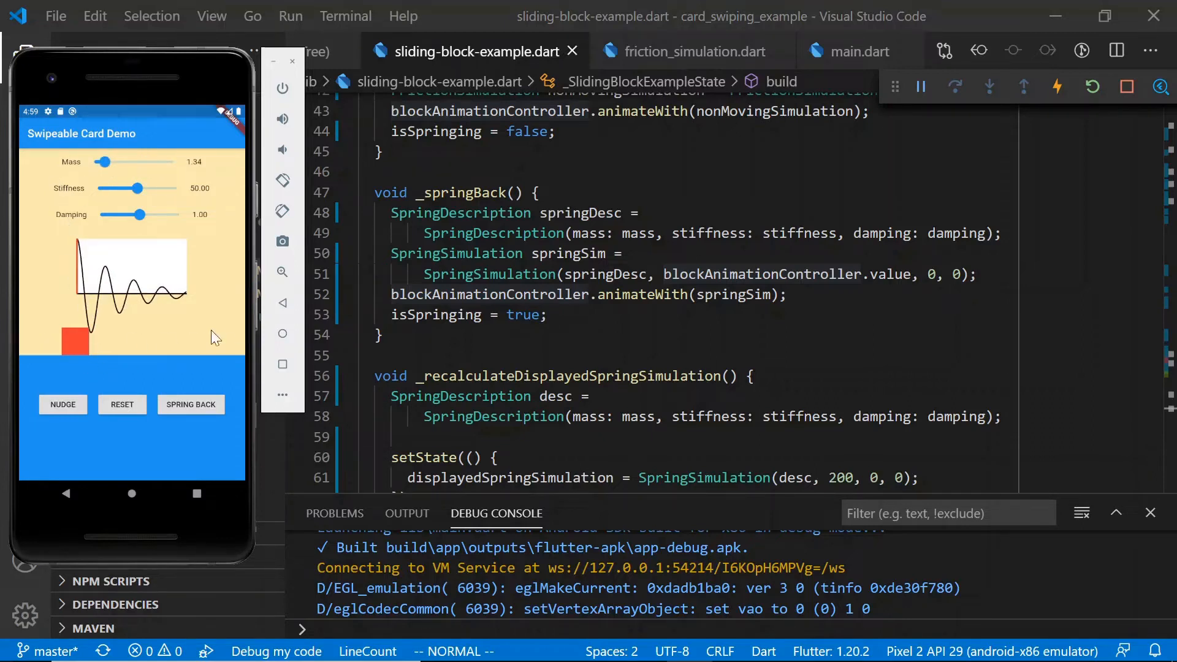
pyautogui.moveTo(111, 351)
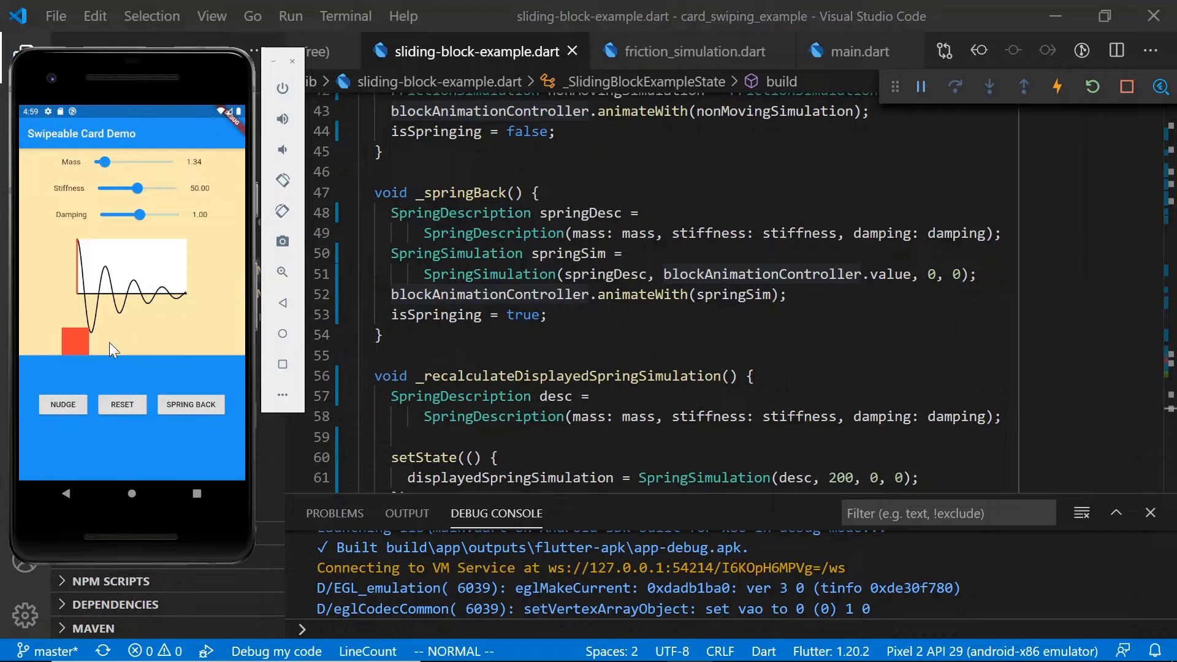
pyautogui.moveTo(137, 214)
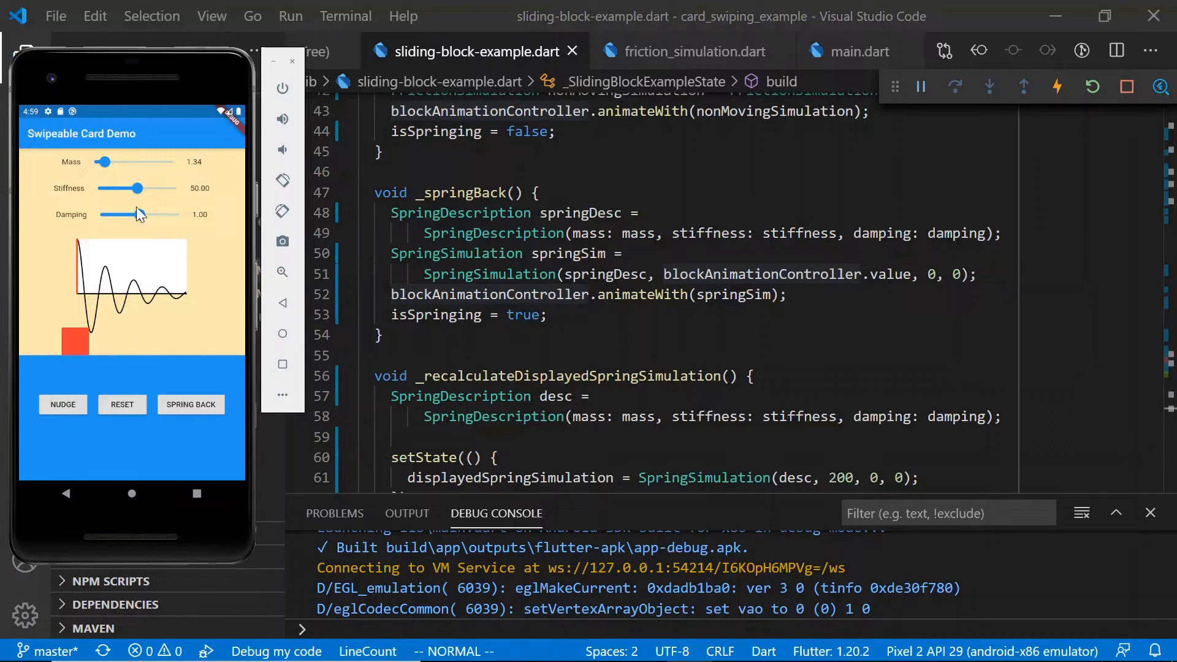
pyautogui.moveTo(124, 203)
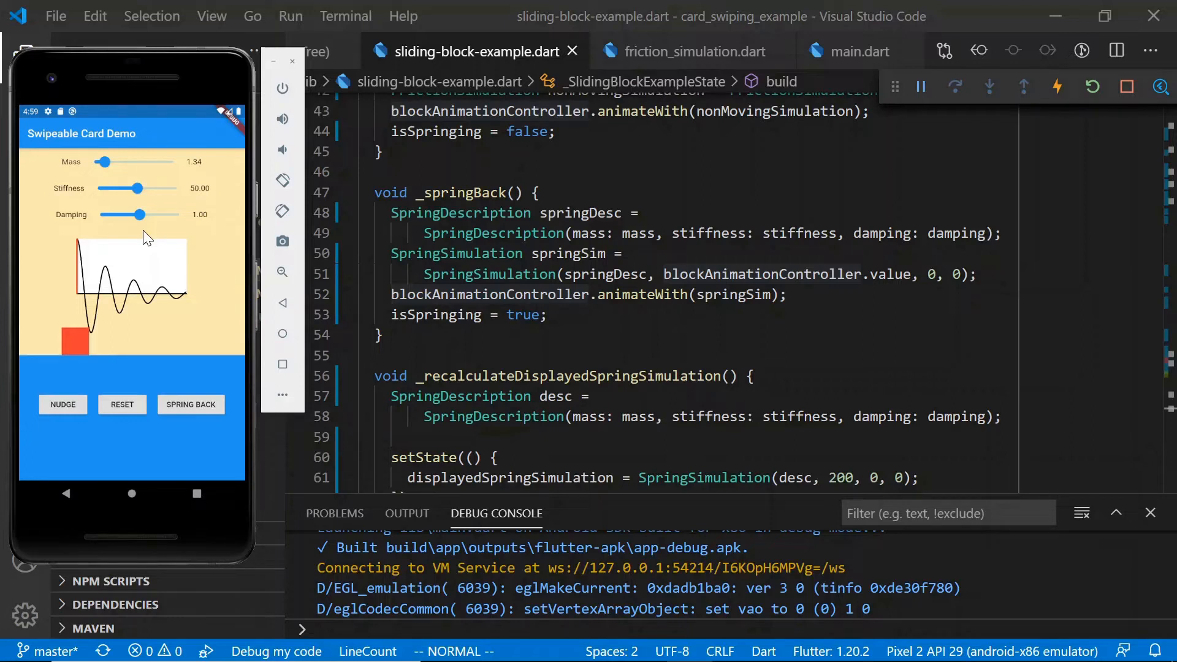
pyautogui.moveTo(218, 251)
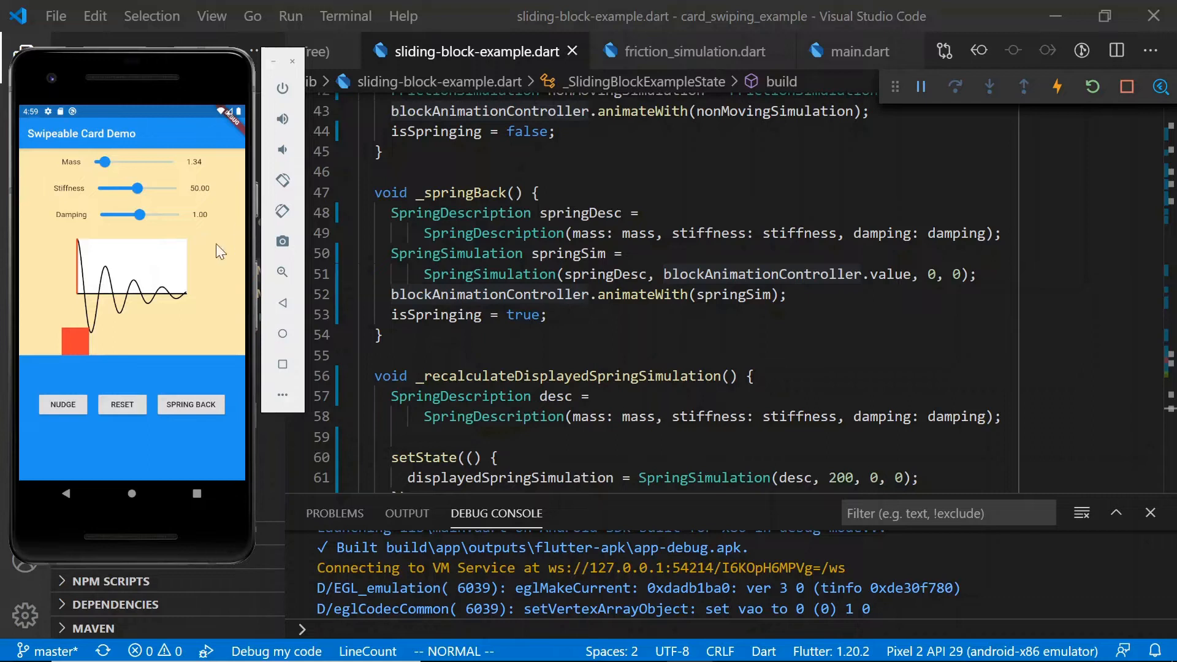
# - Drop damping through 0.47 to 0.00, then raise it via 1.09 to 1.55
pyautogui.moveTo(134, 214); pyautogui.dragTo(114, 215)
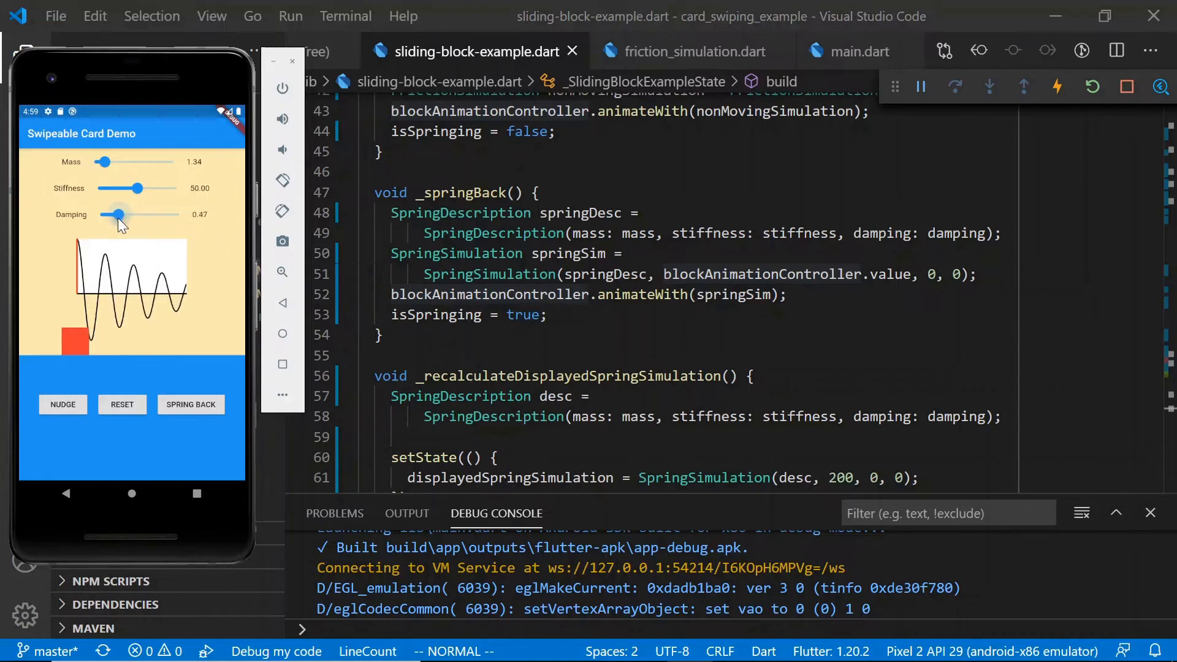
pyautogui.moveTo(117, 215); pyautogui.dragTo(98, 215)
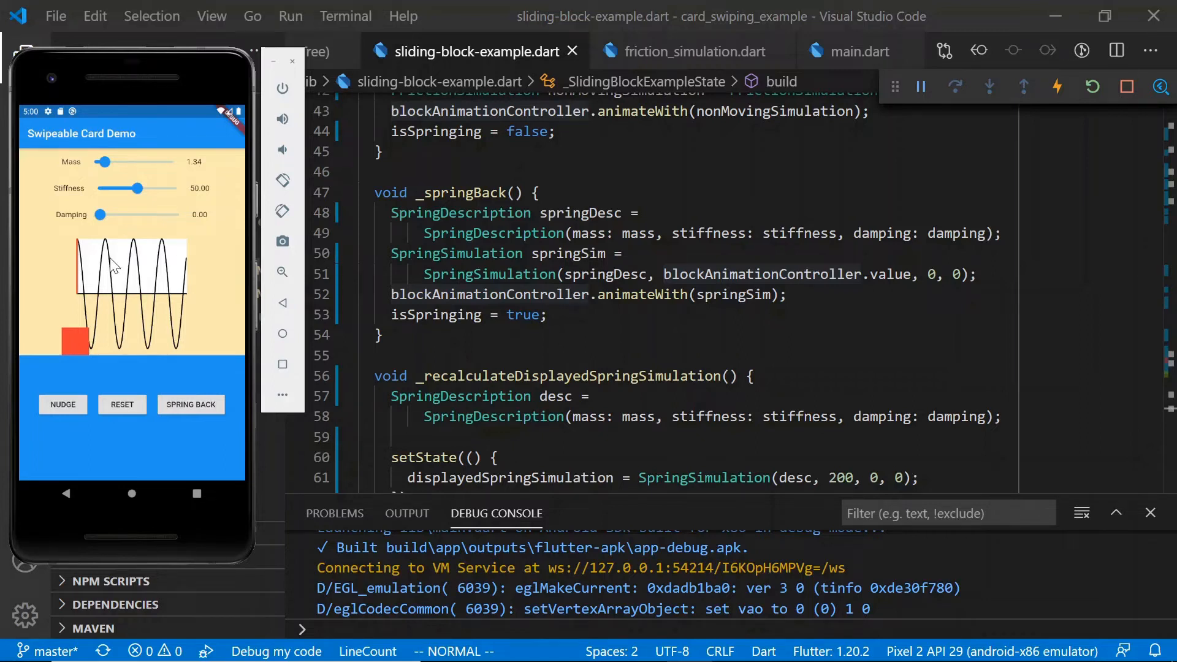
pyautogui.moveTo(121, 223)
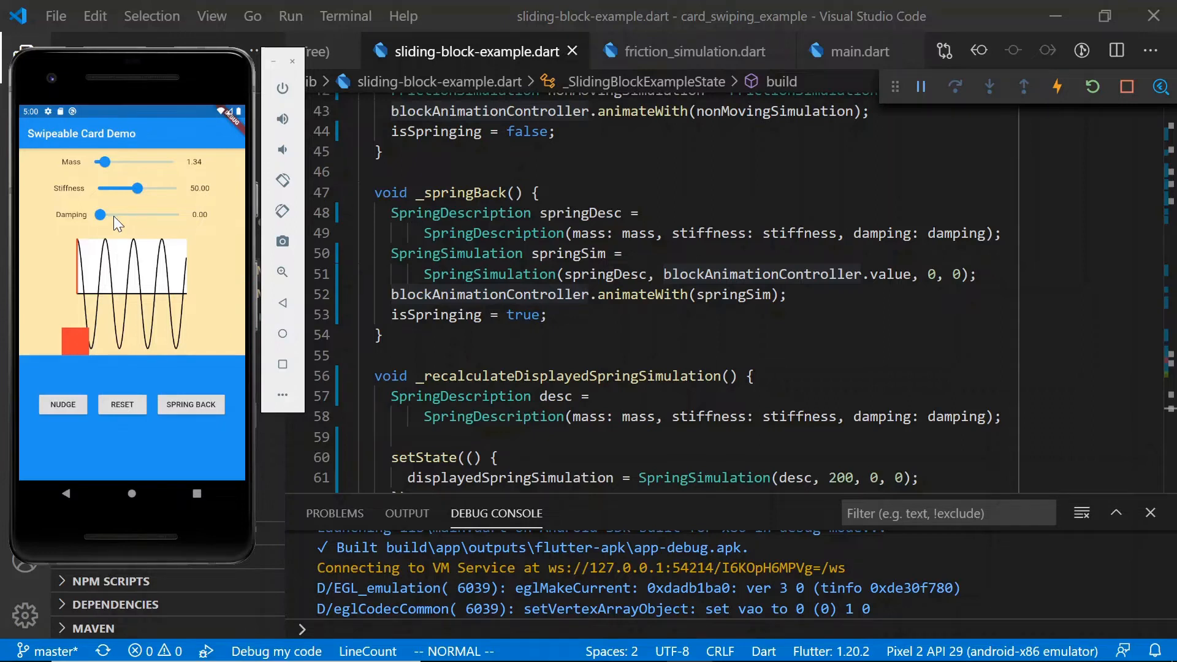
pyautogui.moveTo(98, 215); pyautogui.dragTo(147, 215)
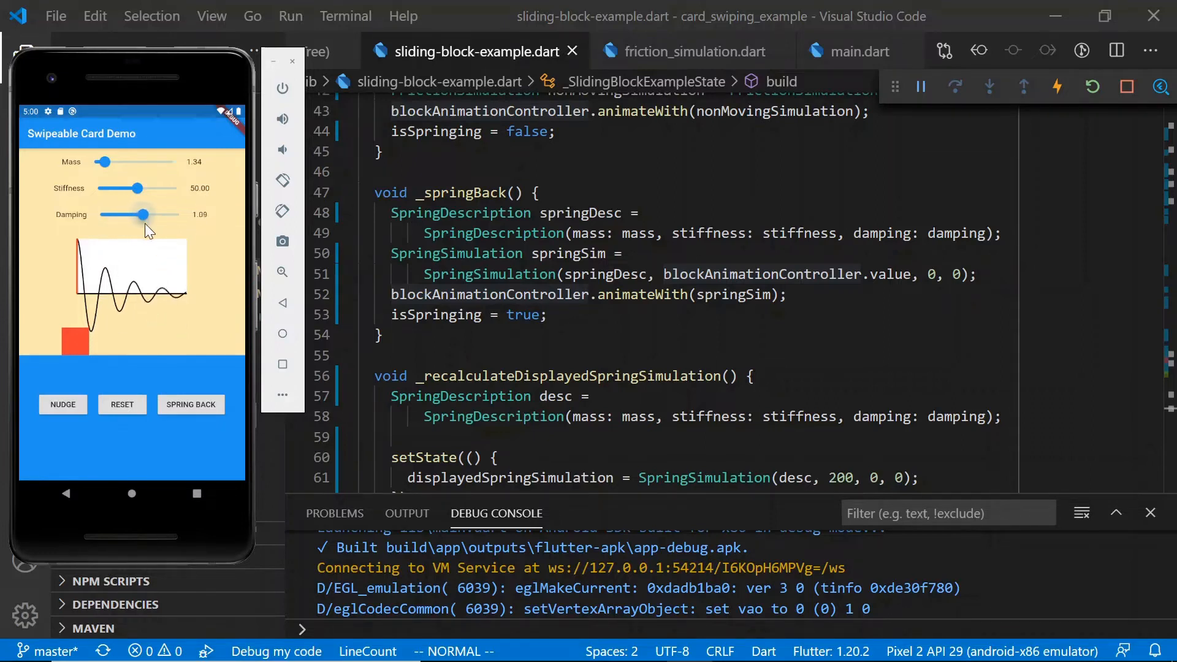
pyautogui.moveTo(145, 215); pyautogui.dragTo(160, 215)
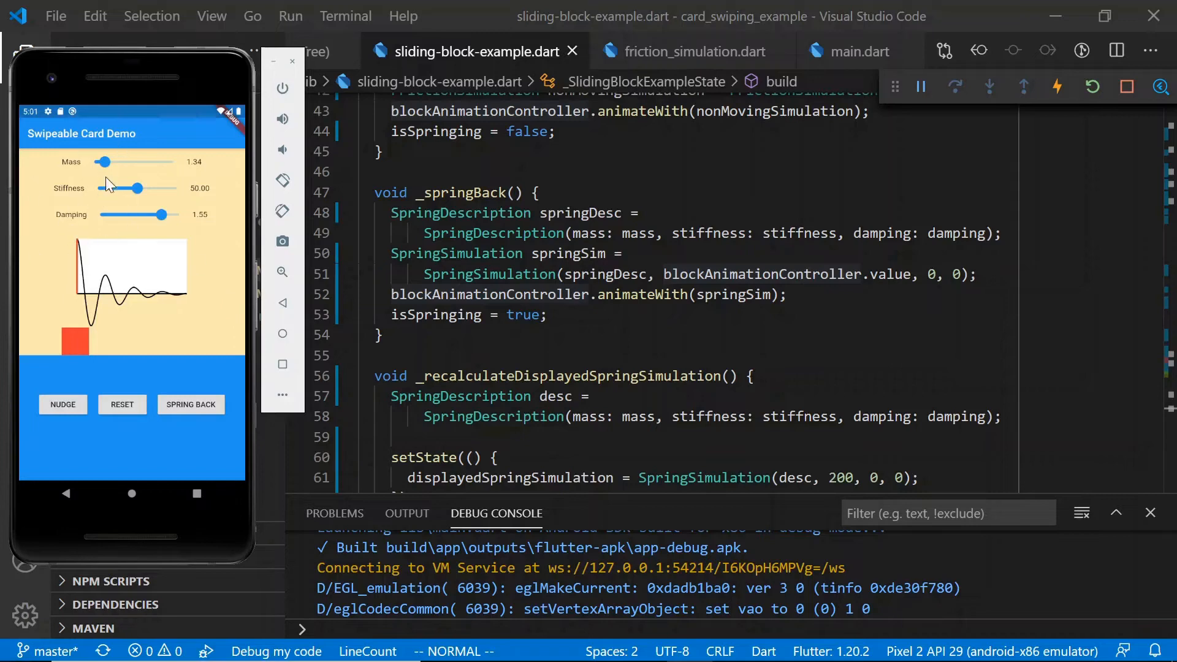
# - Set mass to 10.00, stiffness to 100.00 and damping to 2.00
pyautogui.moveTo(104, 162); pyautogui.dragTo(116, 162)
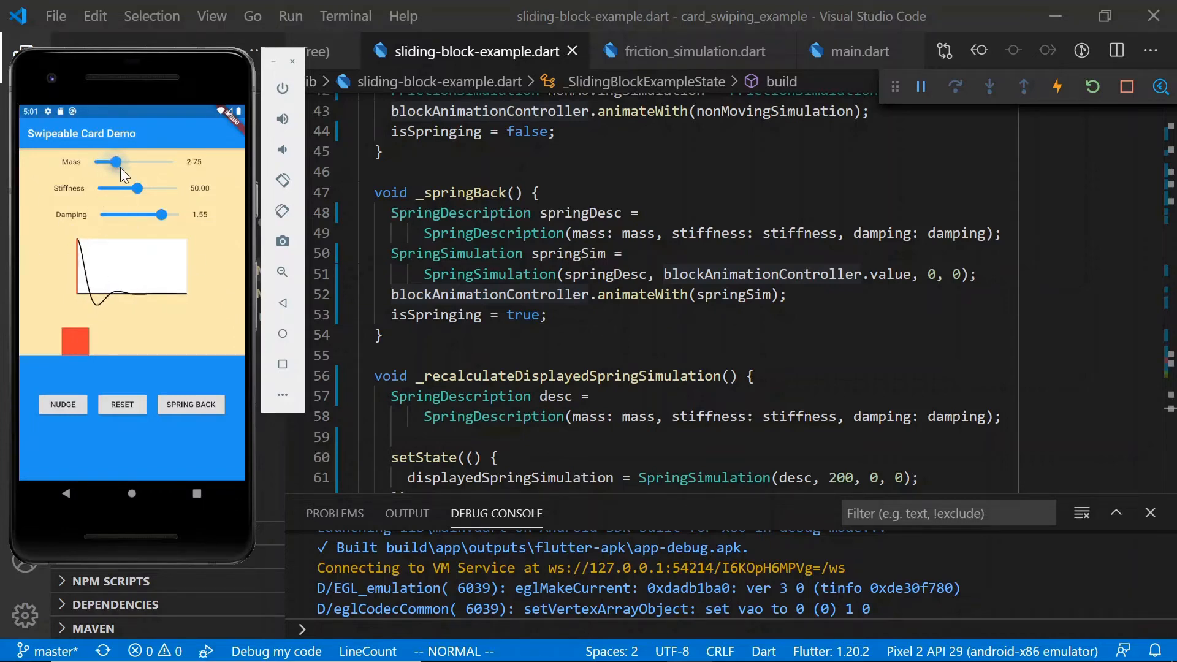
pyautogui.moveTo(114, 161); pyautogui.dragTo(170, 161)
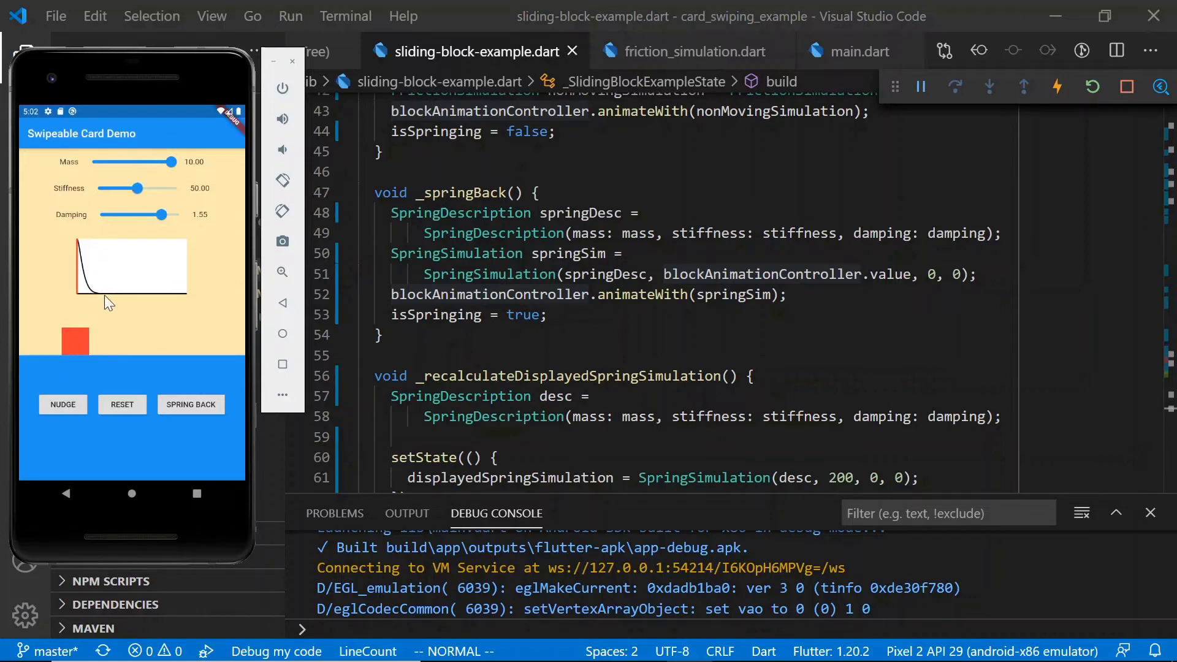
pyautogui.moveTo(134, 188); pyautogui.dragTo(165, 188)
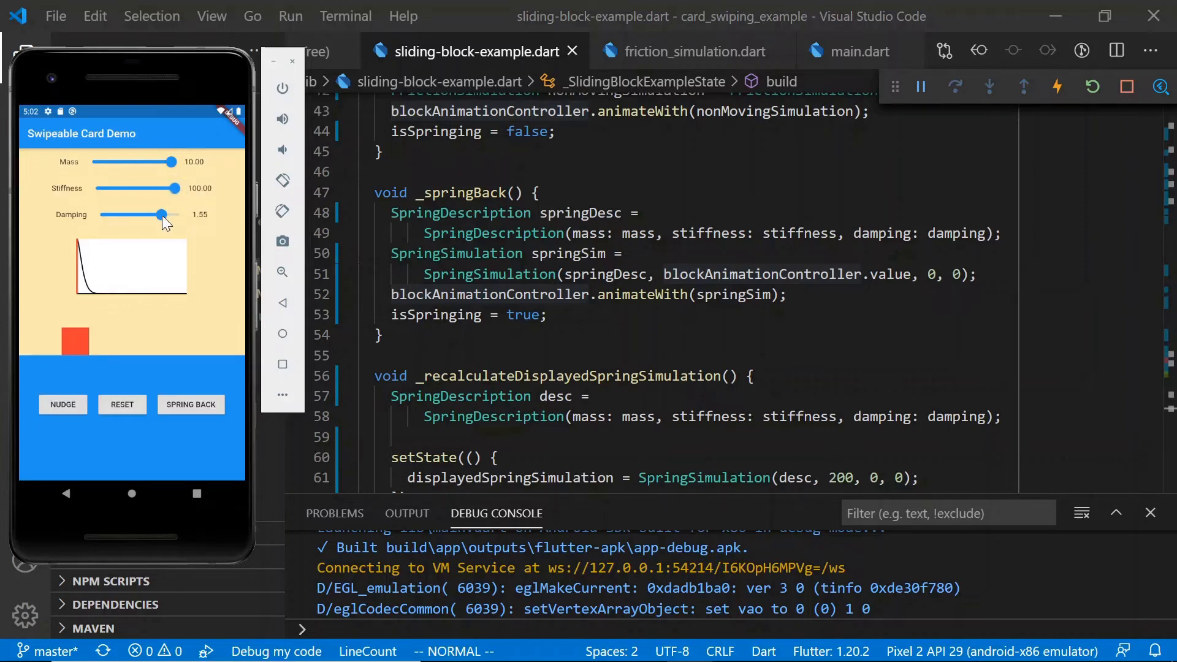
pyautogui.moveTo(160, 214); pyautogui.dragTo(177, 214)
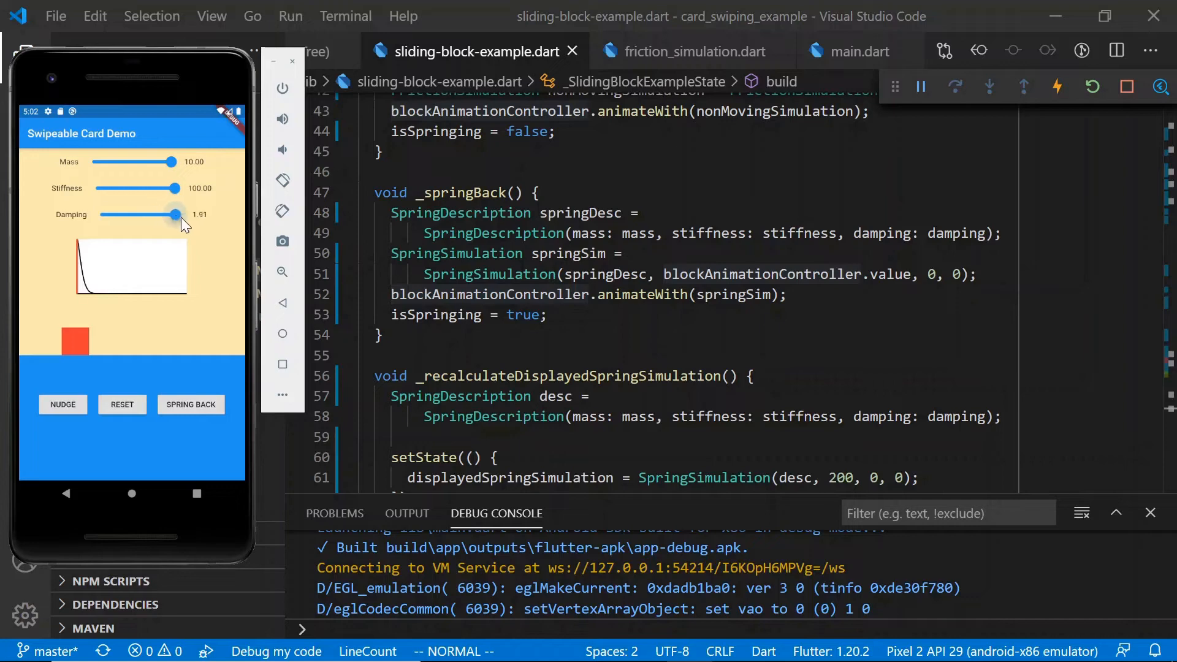
pyautogui.moveTo(177, 214); pyautogui.dragTo(184, 215)
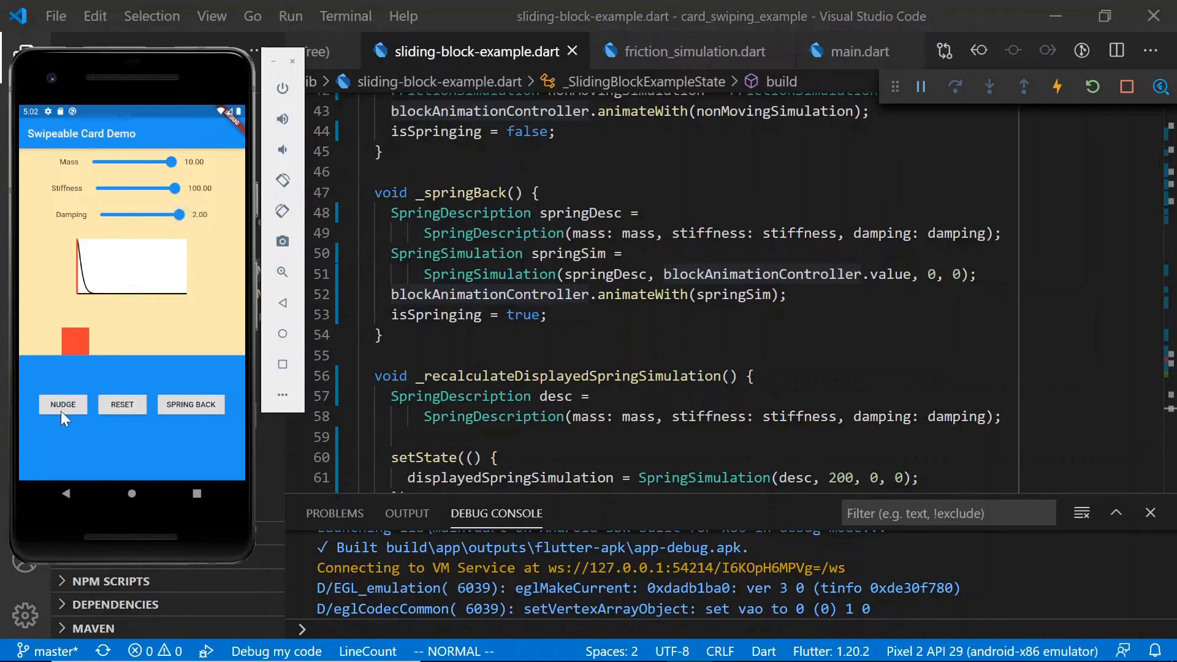
# - Nudge the red block and let it spring back to rest
pyautogui.click(190, 405)
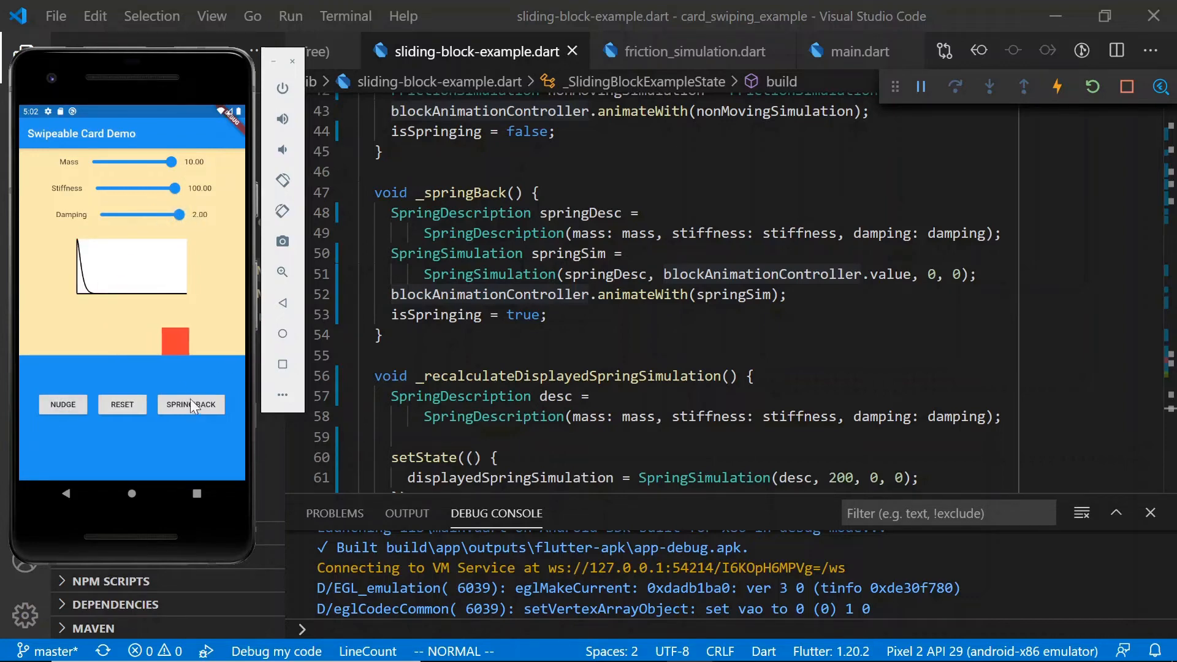
pyautogui.click(190, 404)
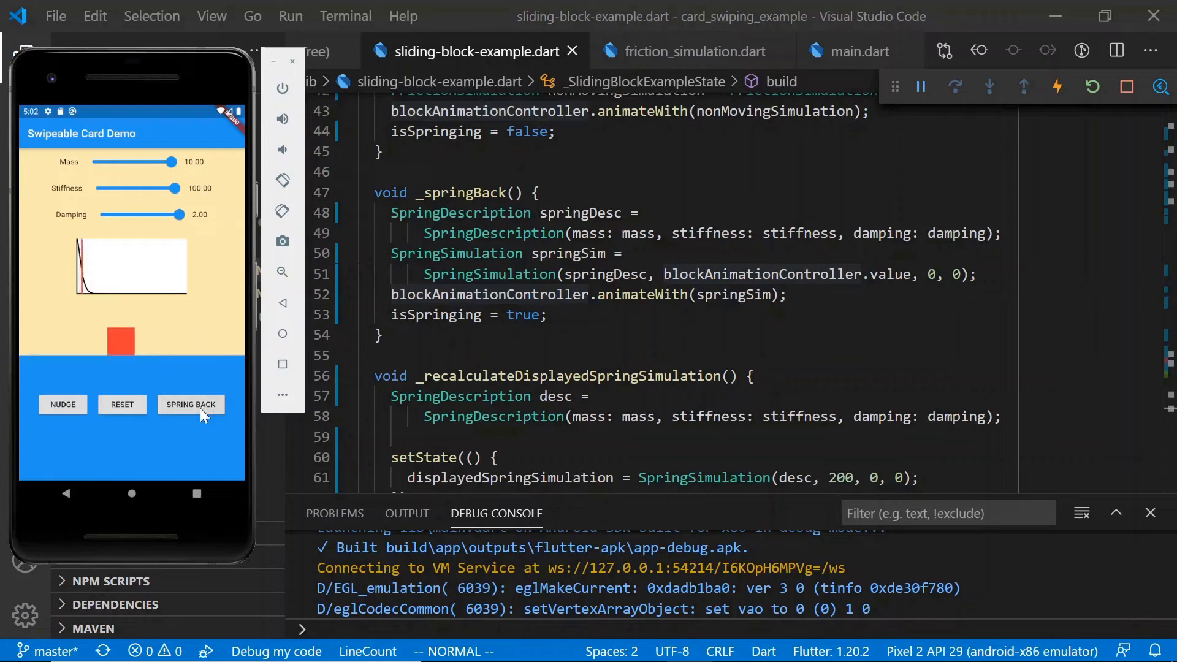
pyautogui.click(190, 404)
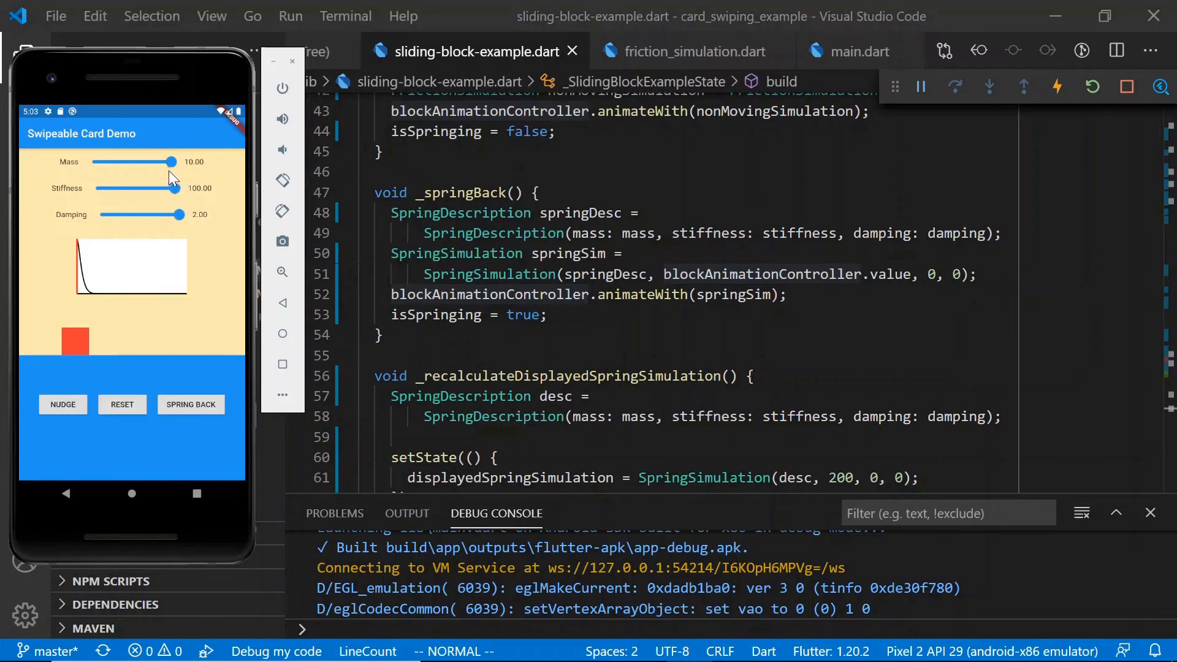
# - Adjust mass through about 4.5, 3.55 and 4.43 to 3.71, then spring the block back
pyautogui.moveTo(171, 161); pyautogui.dragTo(169, 161)
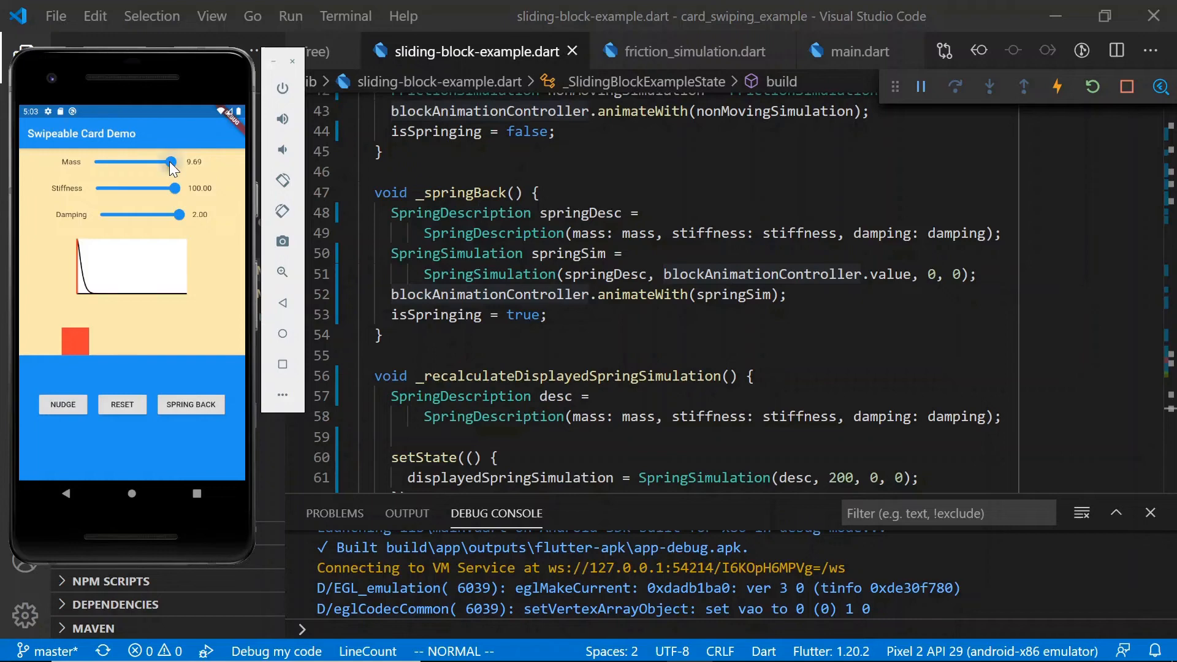
pyautogui.moveTo(170, 161); pyautogui.dragTo(130, 162)
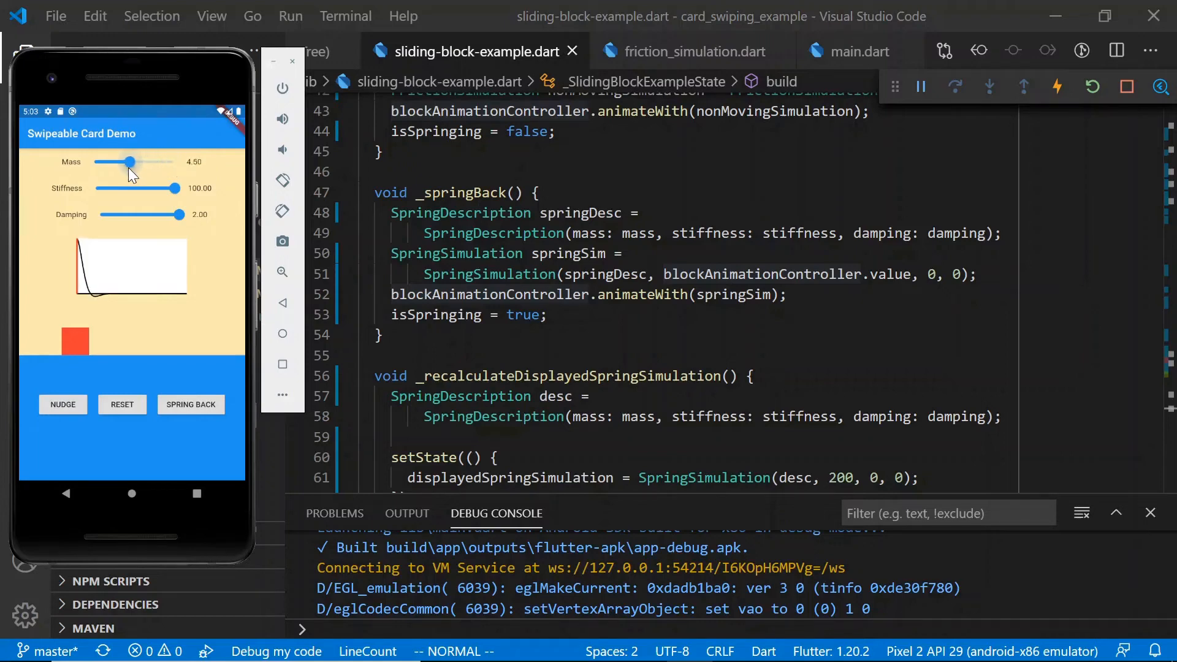
pyautogui.moveTo(134, 162); pyautogui.dragTo(116, 161)
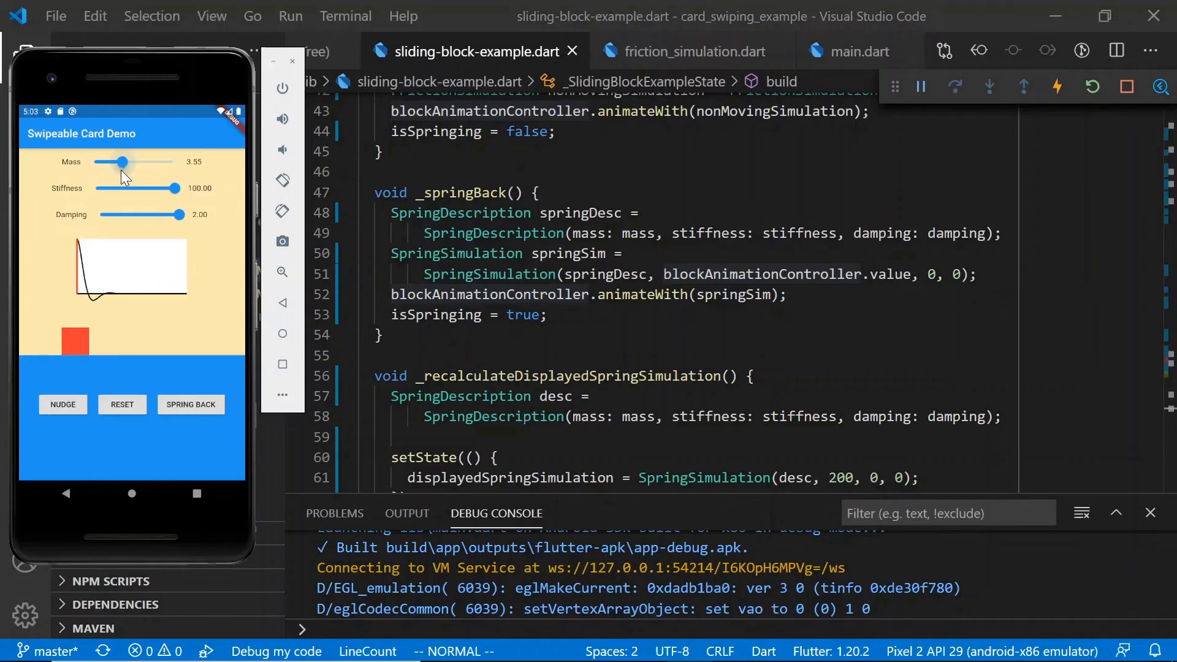
pyautogui.moveTo(115, 162); pyautogui.dragTo(130, 161)
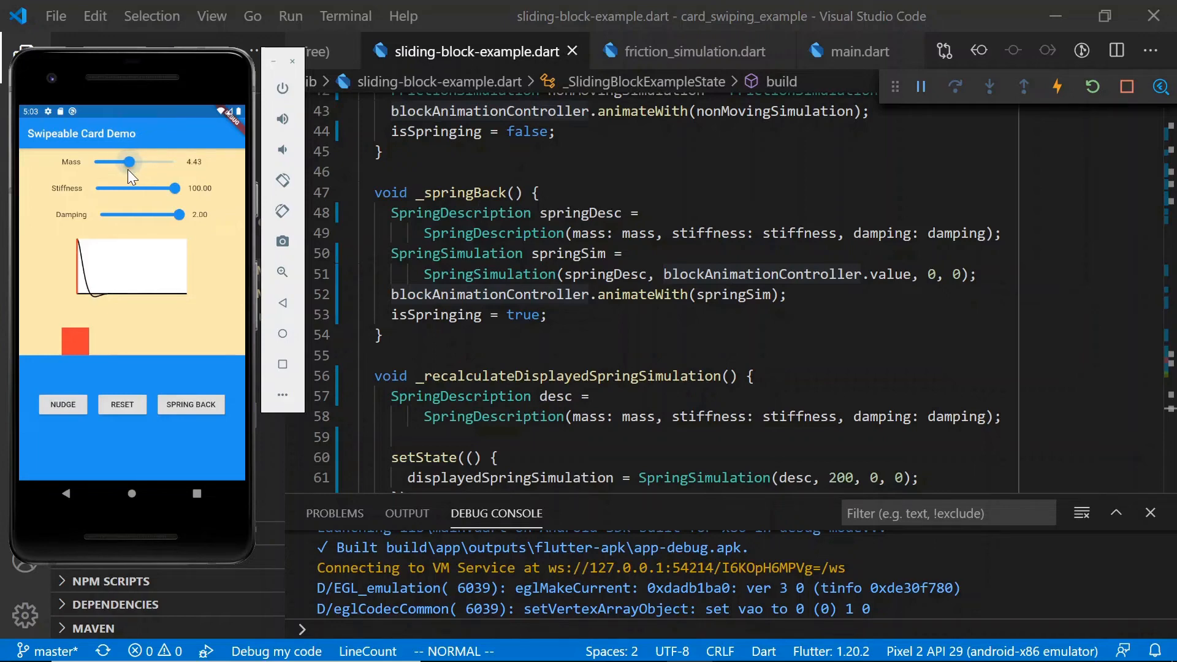
pyautogui.moveTo(134, 161); pyautogui.dragTo(115, 162)
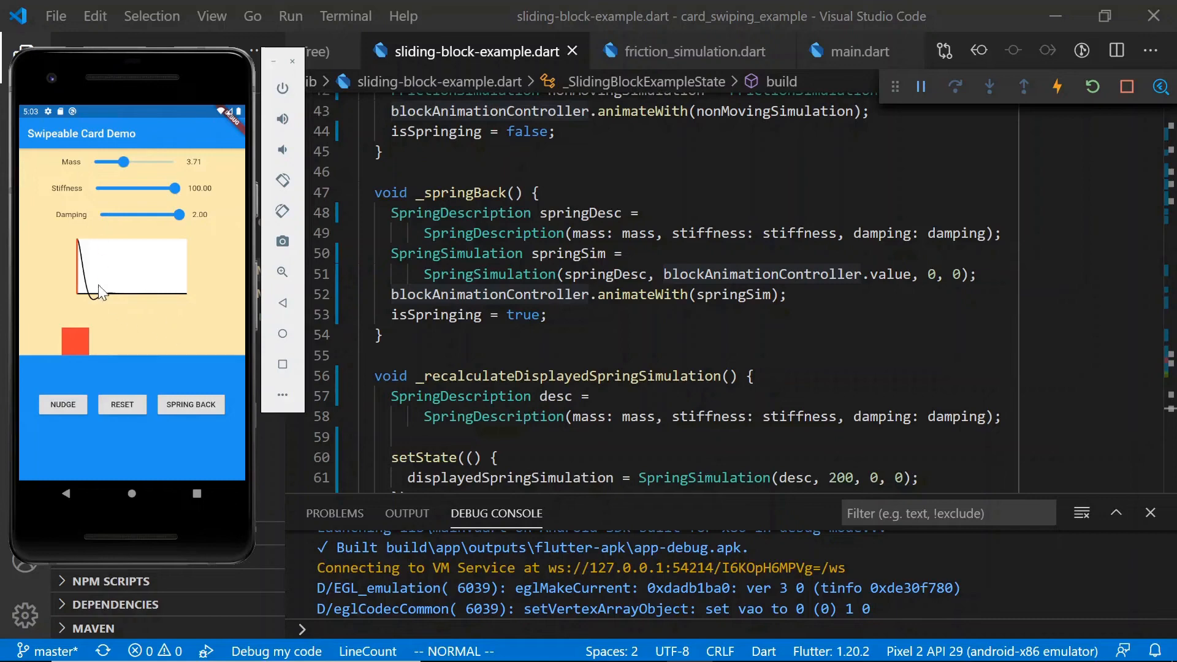
pyautogui.moveTo(119, 308)
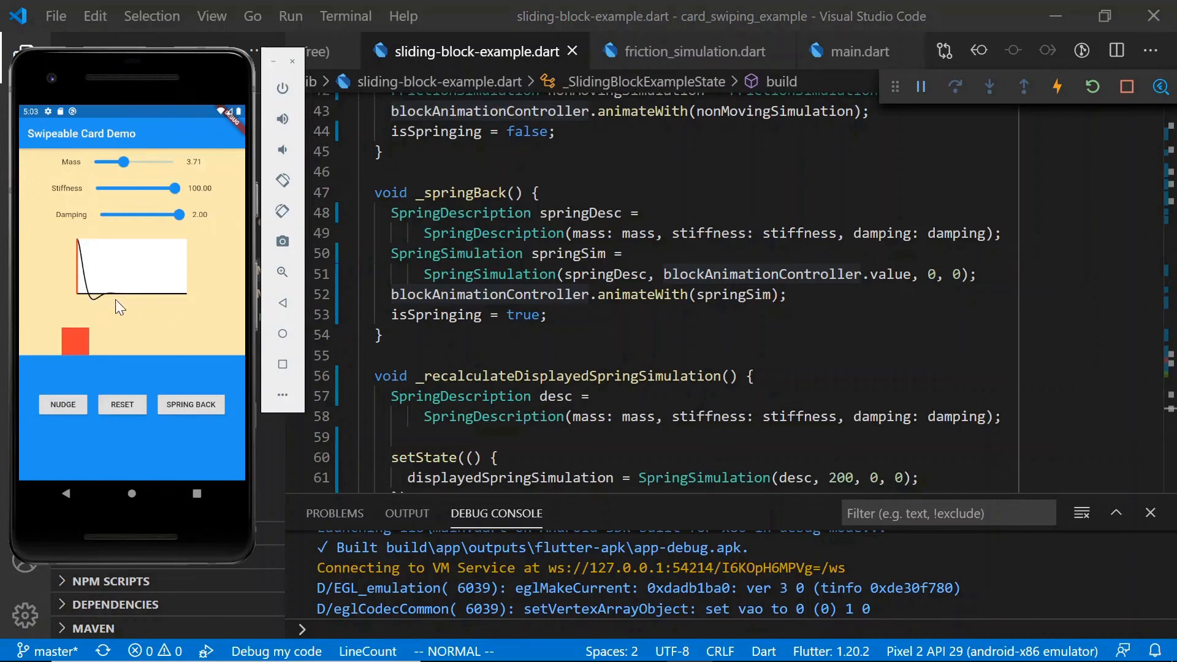
pyautogui.moveTo(83, 293)
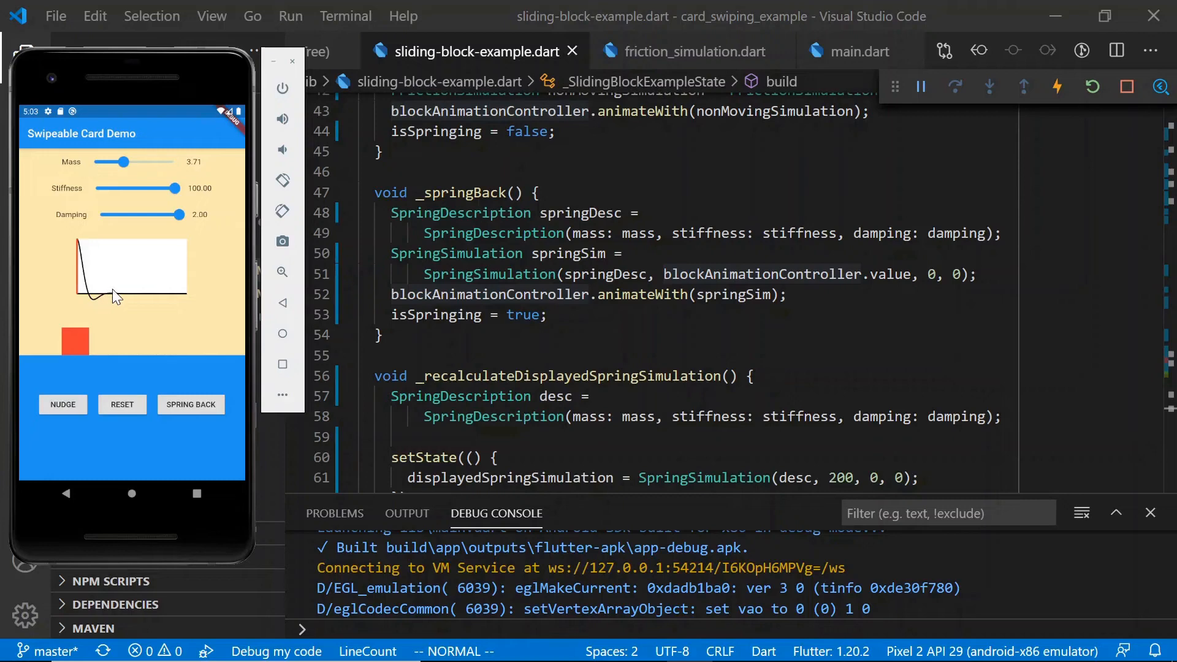
pyautogui.moveTo(131, 347)
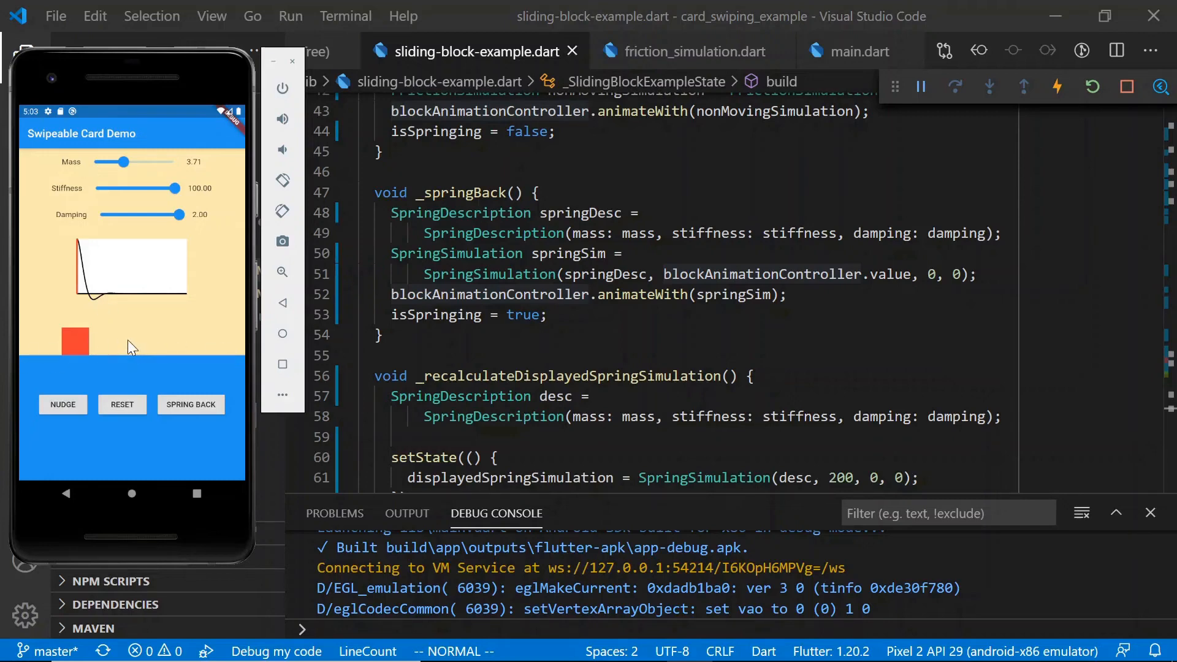
pyautogui.moveTo(125, 370)
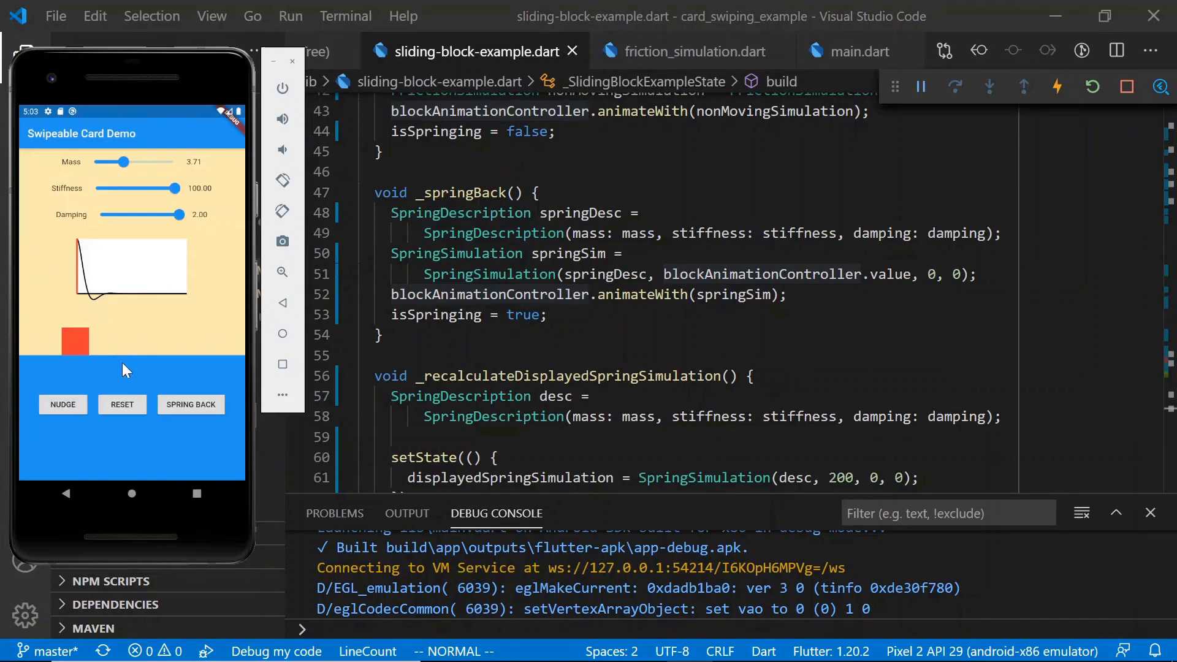
pyautogui.moveTo(67, 417)
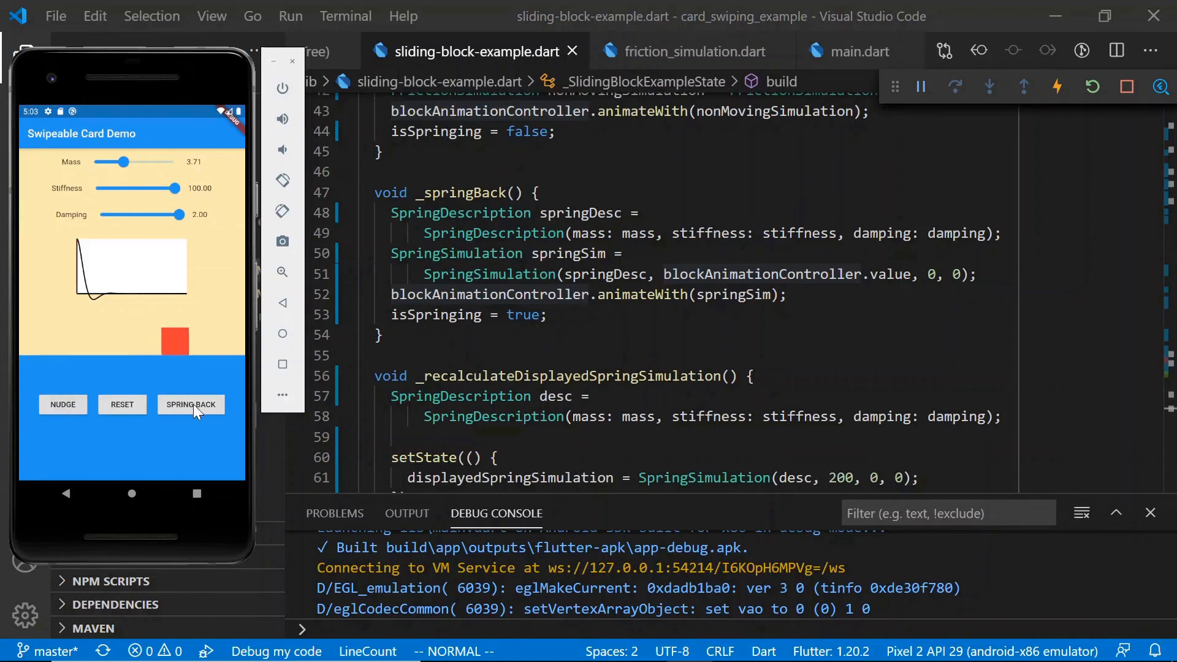
pyautogui.click(190, 404)
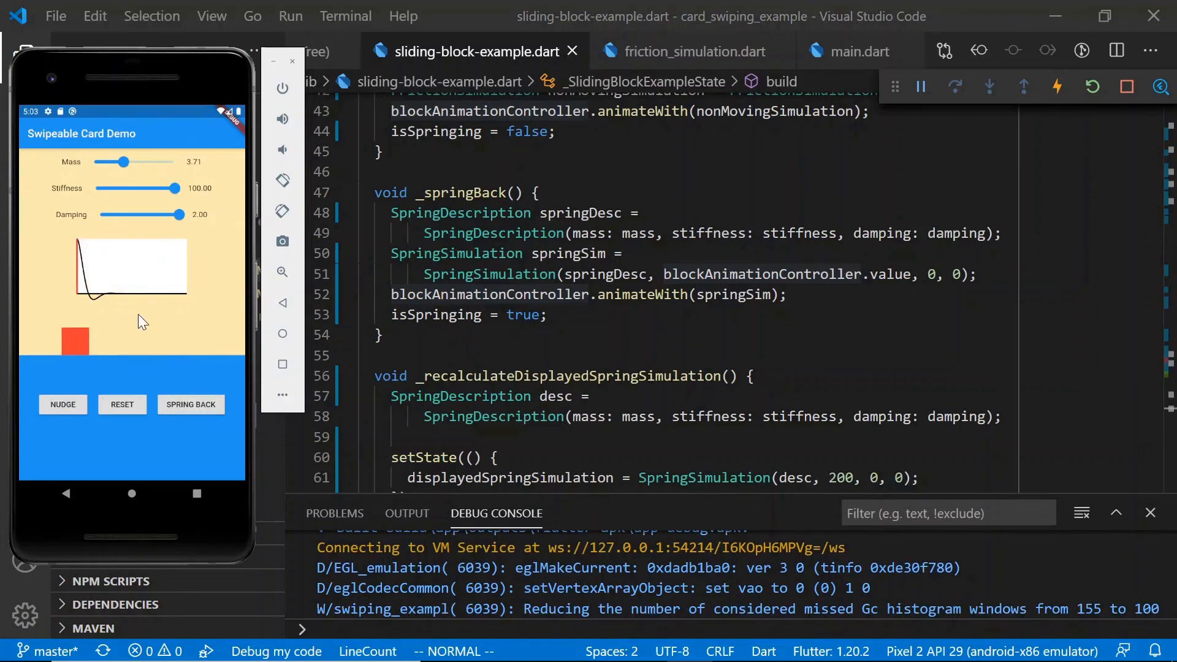
pyautogui.moveTo(163, 235)
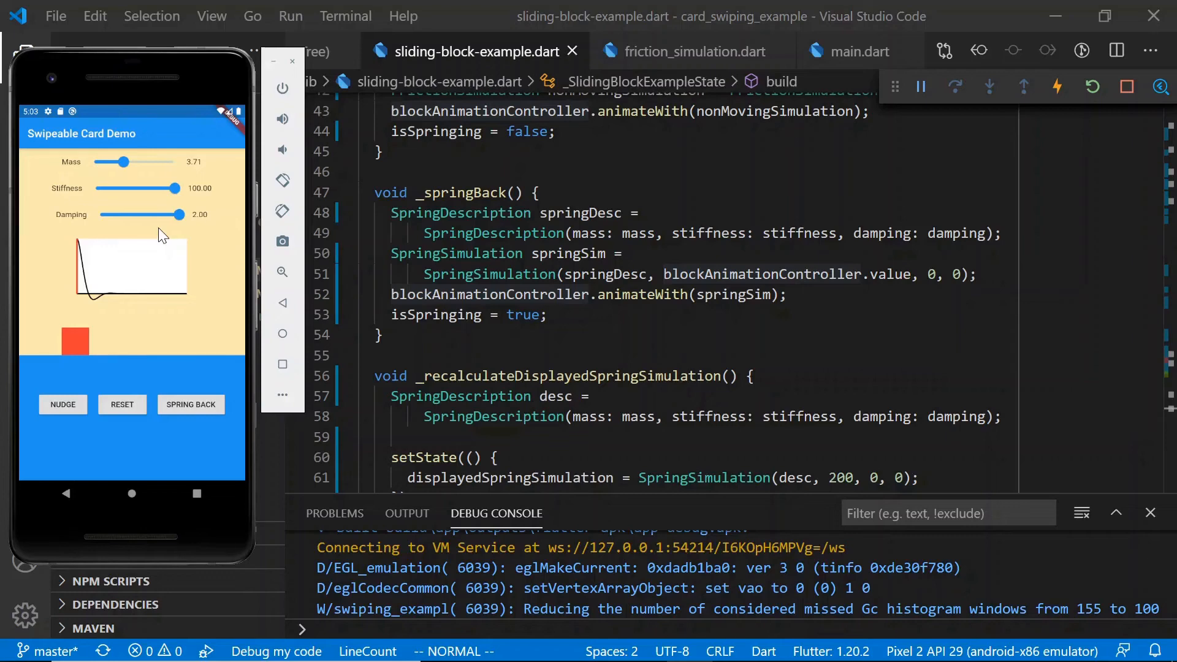
pyautogui.moveTo(127, 278)
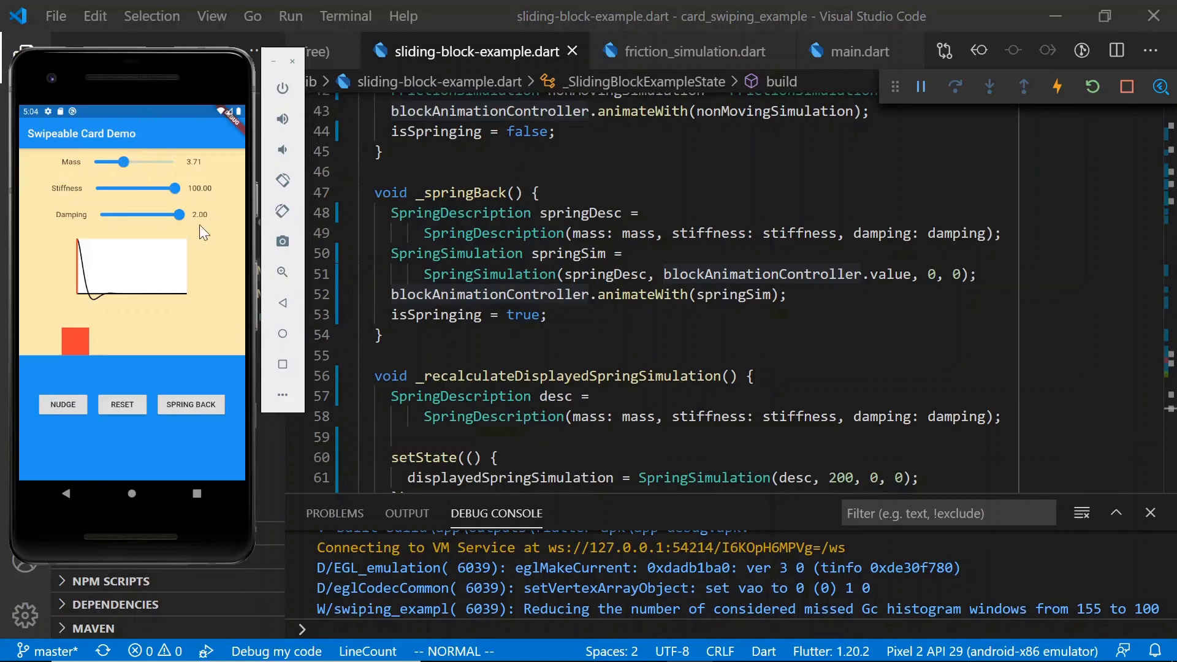
# - Remove damping, swing stiffness down to 3.23 and back to 82, and lower mass to 0.87
pyautogui.moveTo(176, 215); pyautogui.dragTo(163, 214)
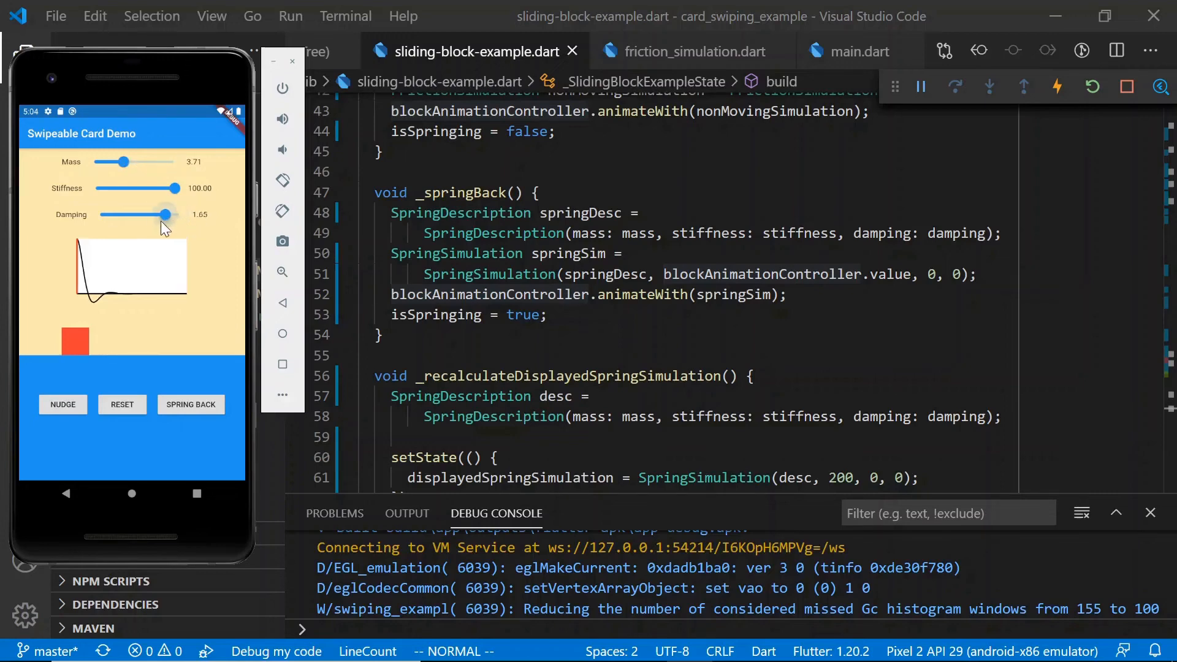
pyautogui.moveTo(164, 215); pyautogui.dragTo(97, 215)
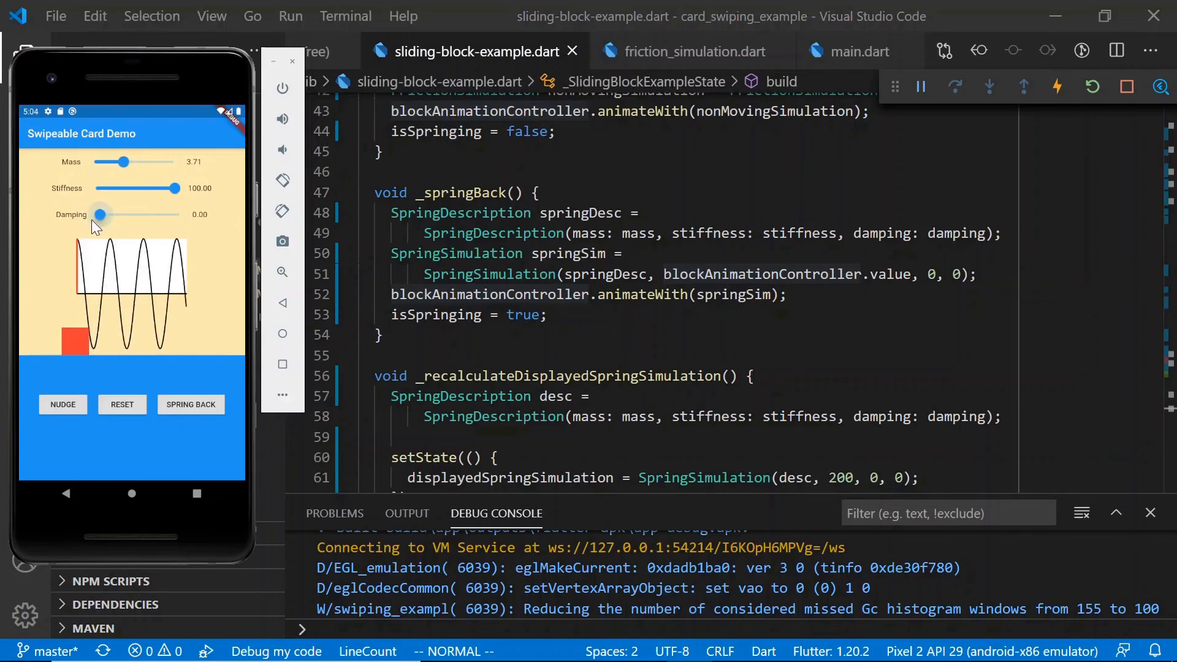
pyautogui.moveTo(173, 188); pyautogui.dragTo(103, 188)
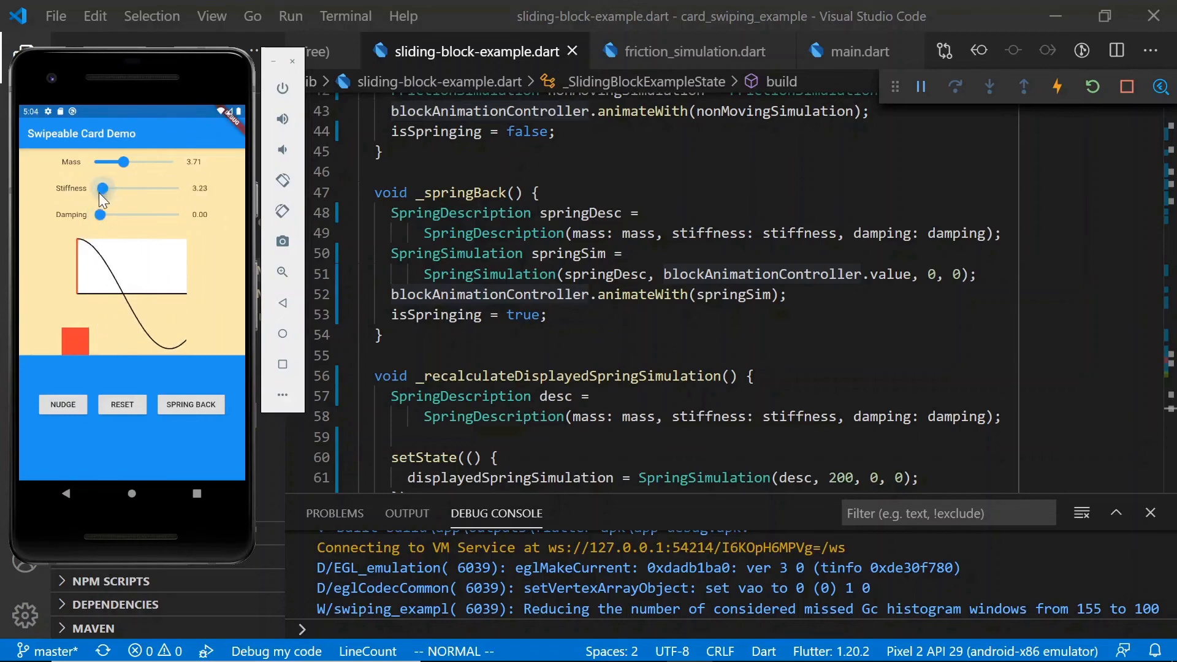
pyautogui.moveTo(103, 188); pyautogui.dragTo(160, 189)
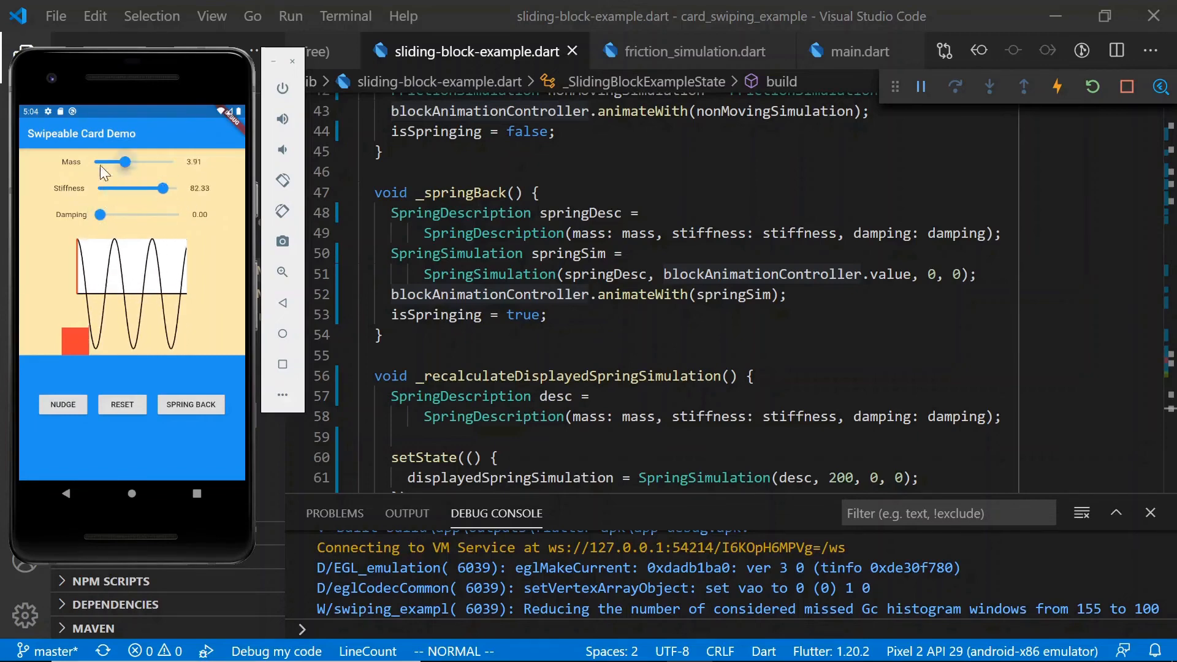
pyautogui.moveTo(115, 161); pyautogui.dragTo(98, 161)
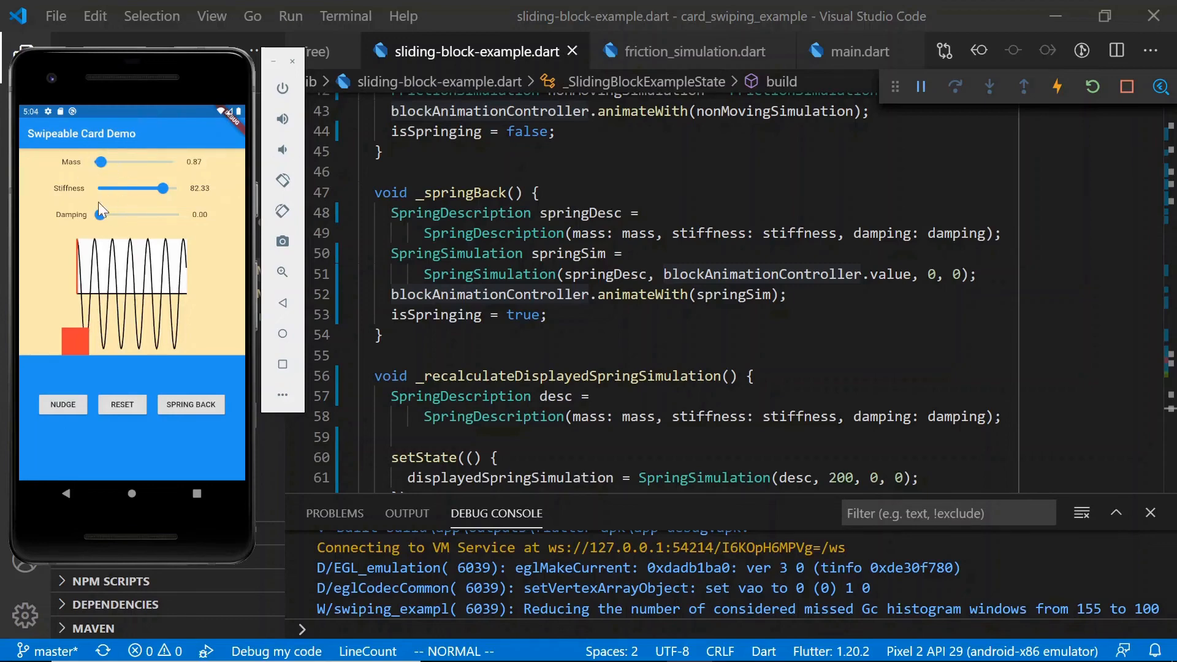
pyautogui.moveTo(100, 217)
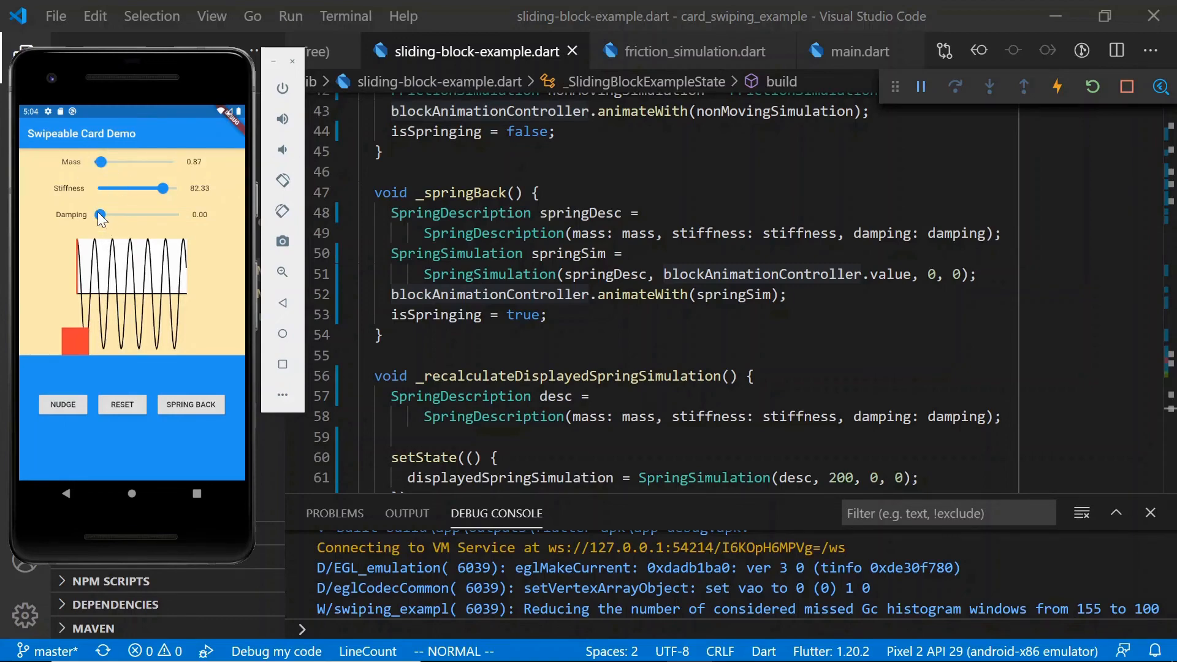
# - Set stiffness to 100 and damping to 0.34, then spring the block back
pyautogui.moveTo(164, 188); pyautogui.dragTo(157, 189)
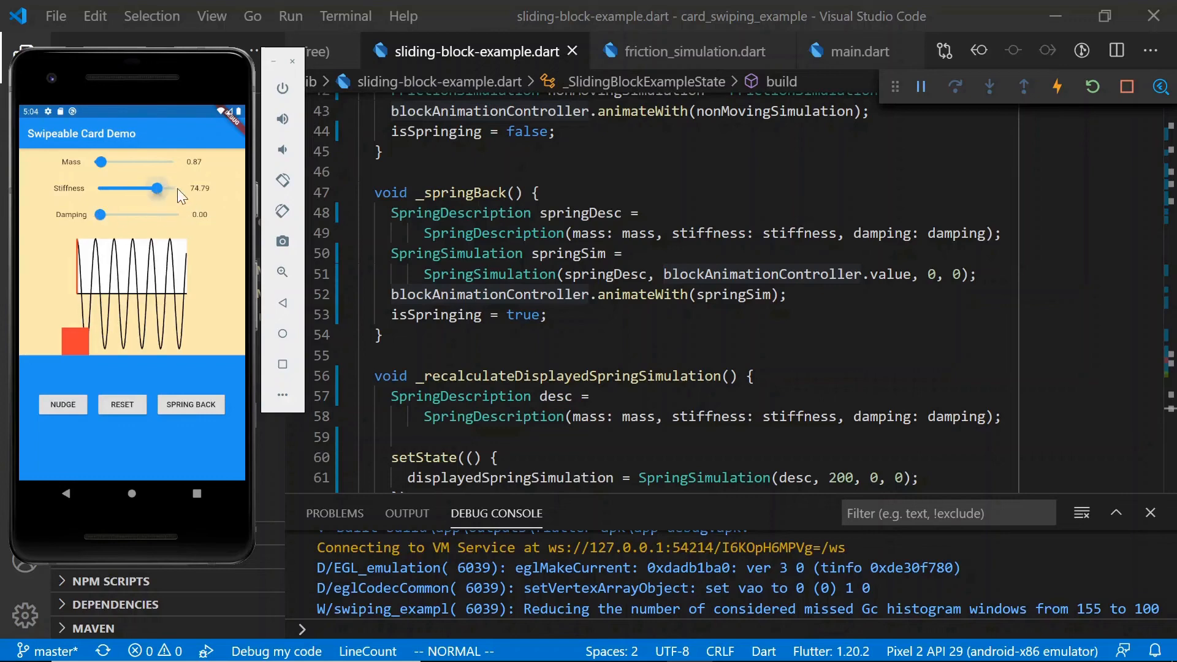
pyautogui.moveTo(155, 188); pyautogui.dragTo(174, 188)
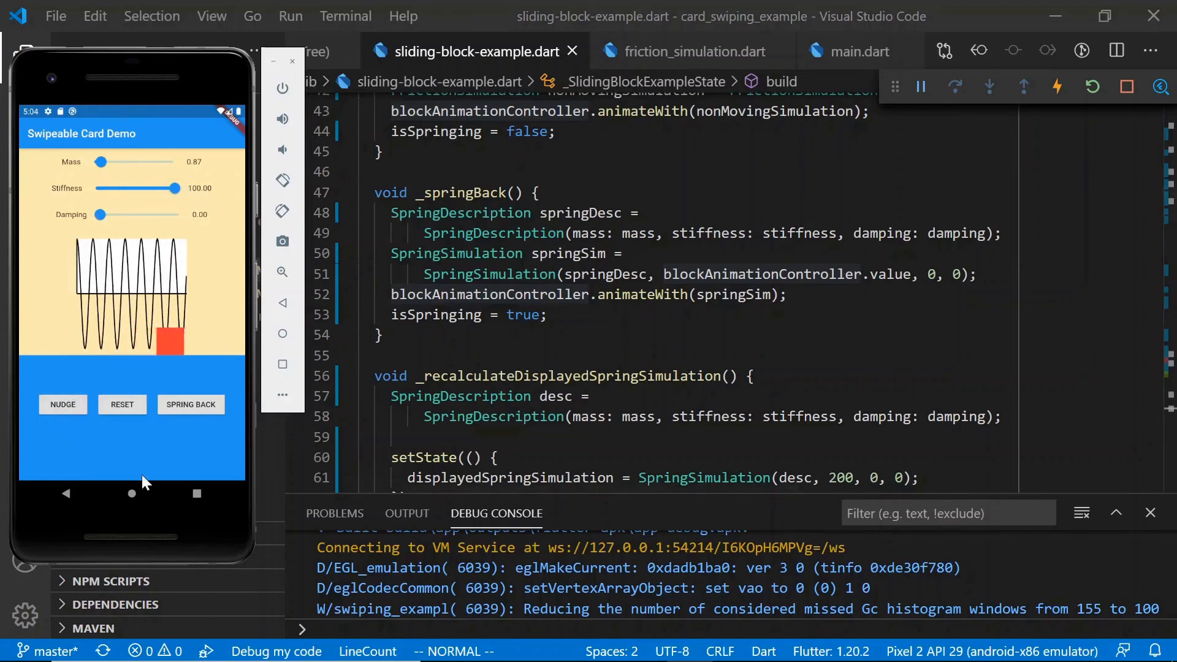
pyautogui.moveTo(97, 214); pyautogui.dragTo(101, 214)
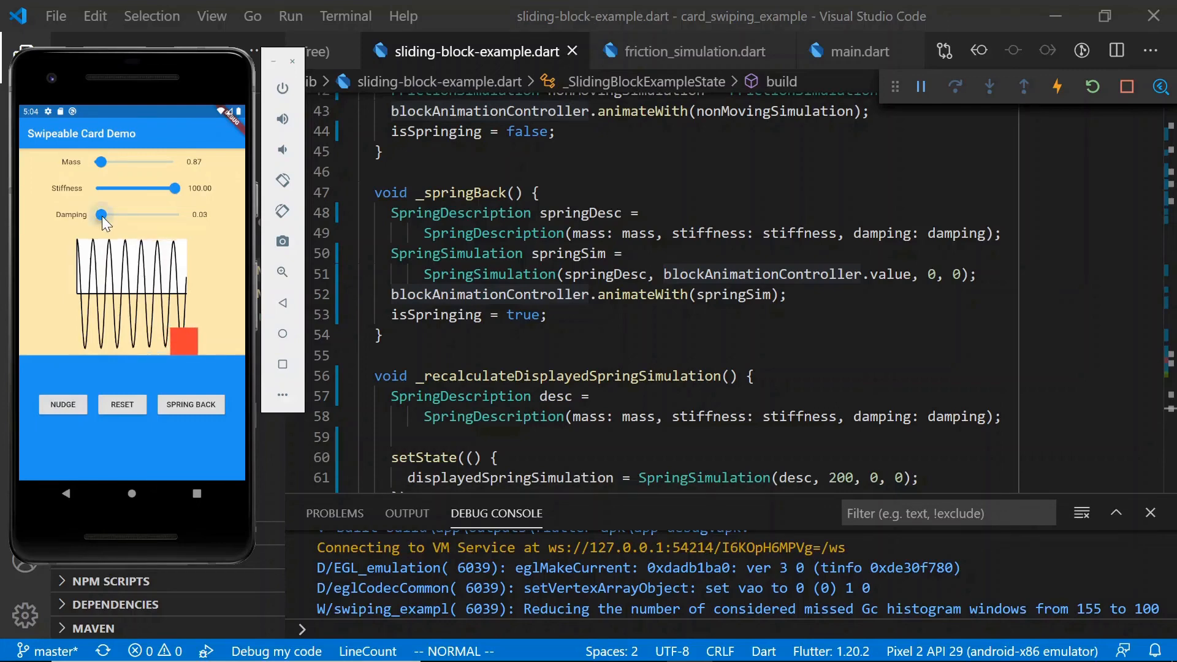
pyautogui.moveTo(101, 214); pyautogui.dragTo(111, 214)
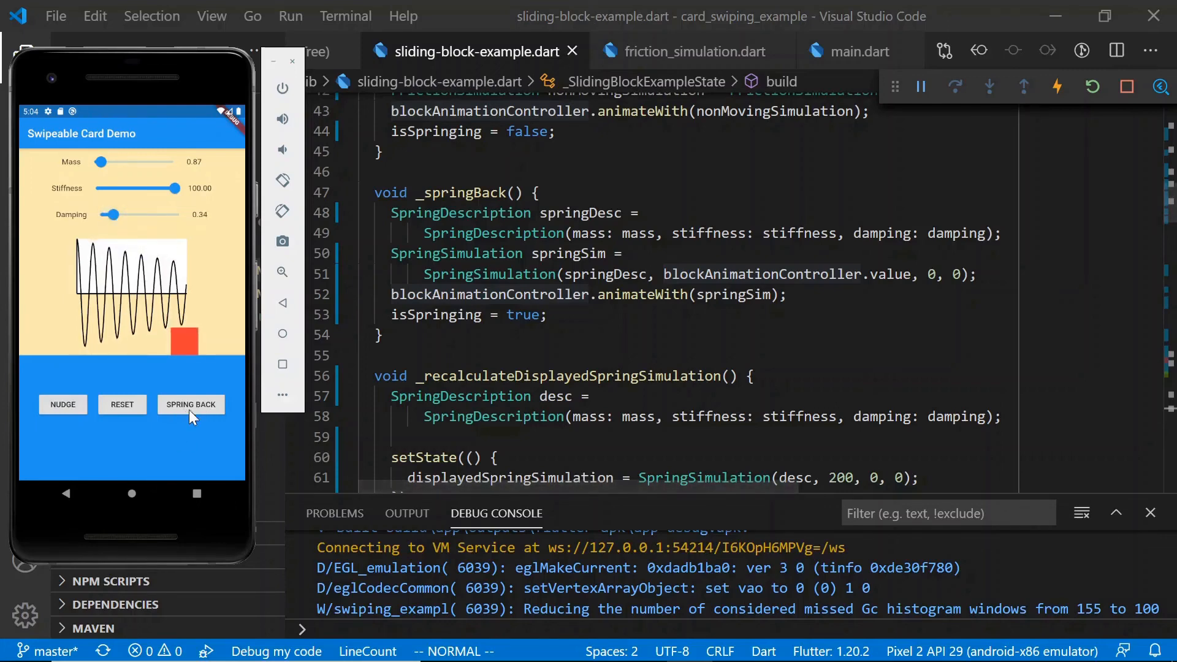
pyautogui.click(190, 404)
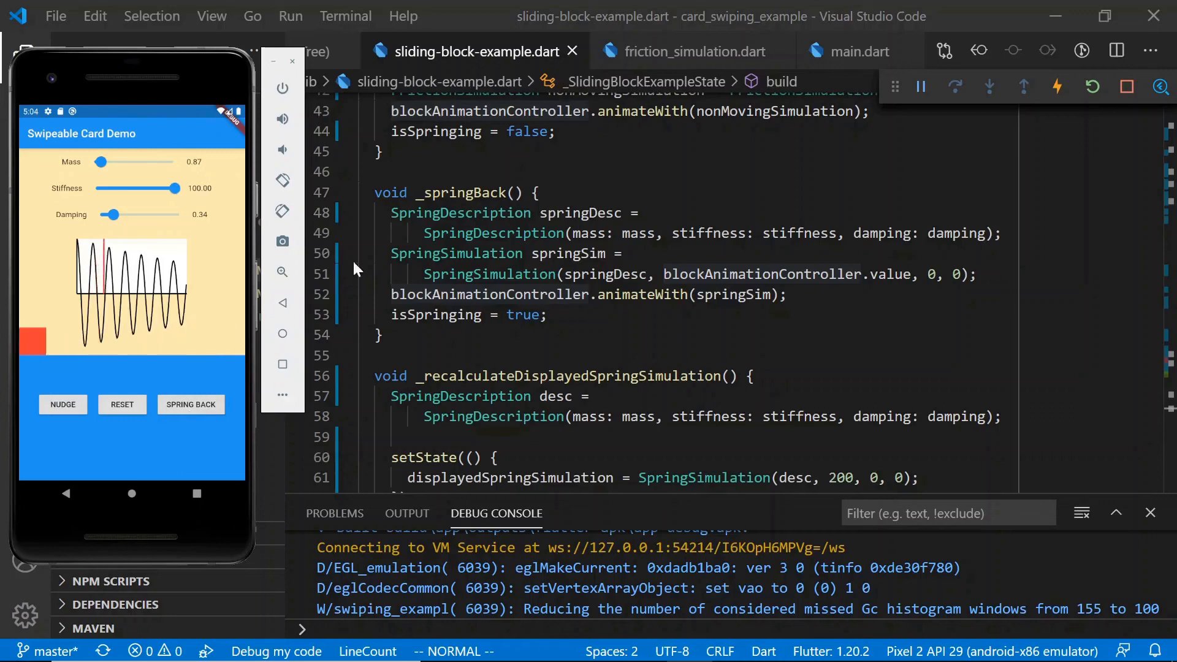